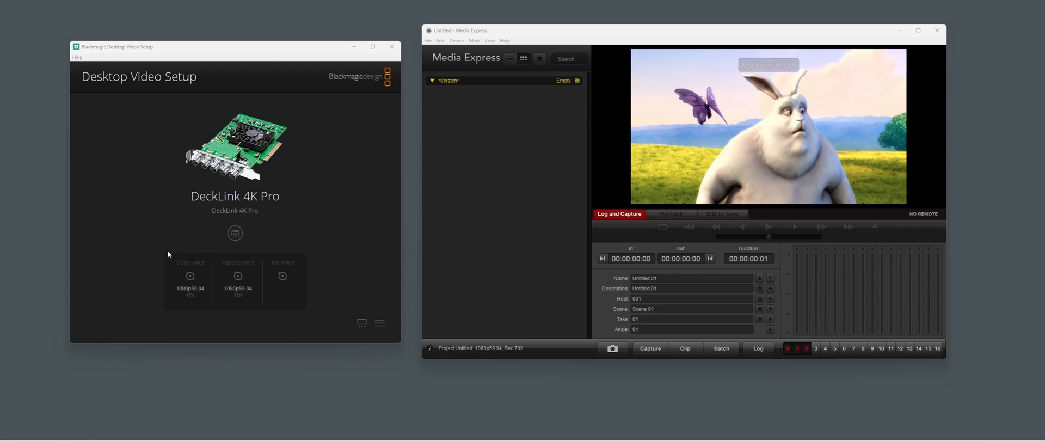
mouse_move(146, 217)
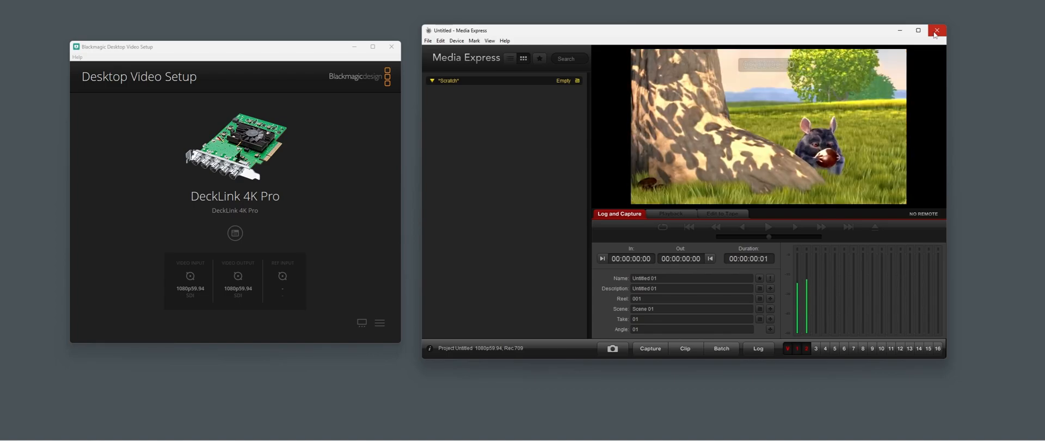
Close Blackmagic Media Express after confirming the live DeckLink 1080p59.94 video
click(937, 31)
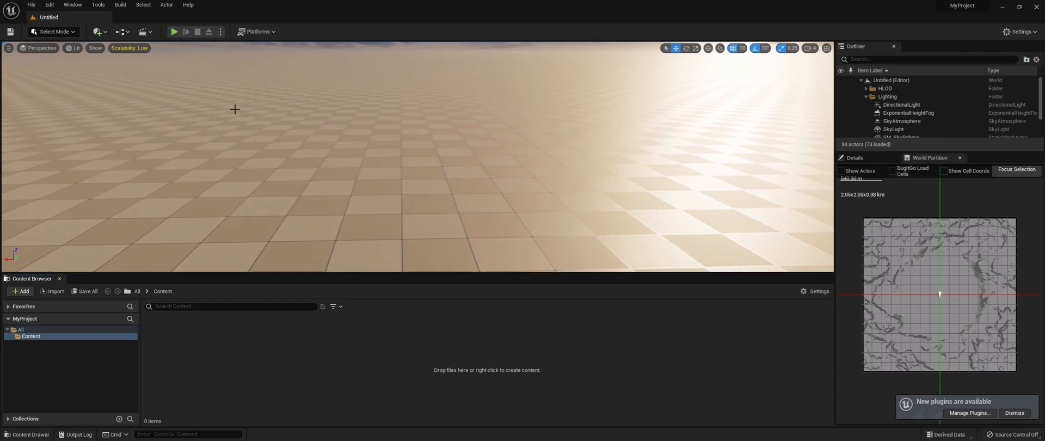
Enable the Blackmagic Media Player plugin via the Plugins list and restart the editor
click(49, 5)
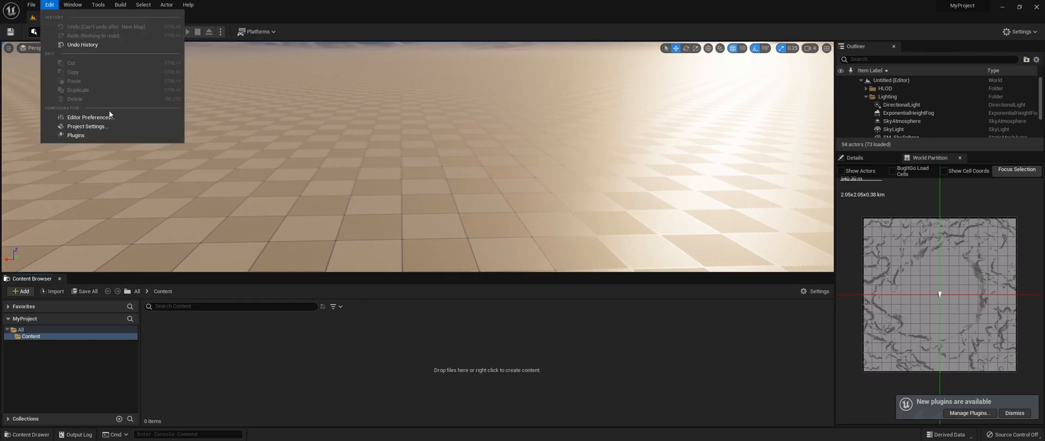
click(75, 135)
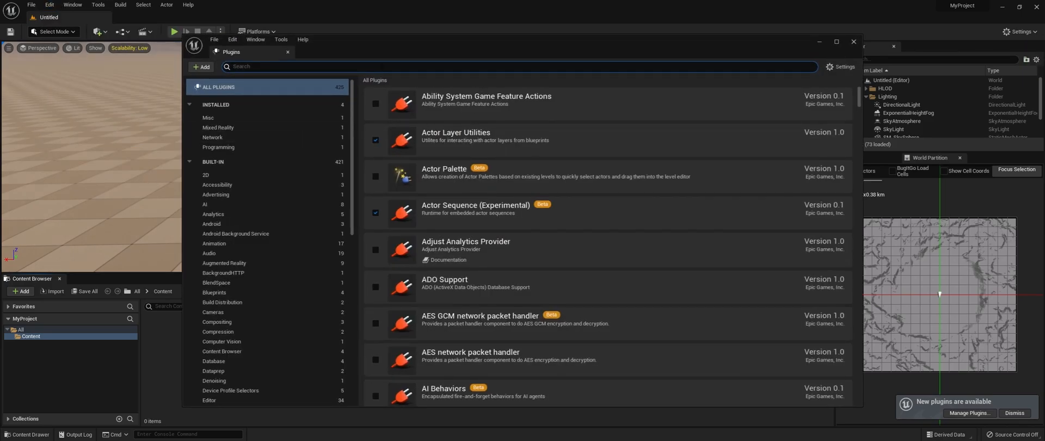
text(black)
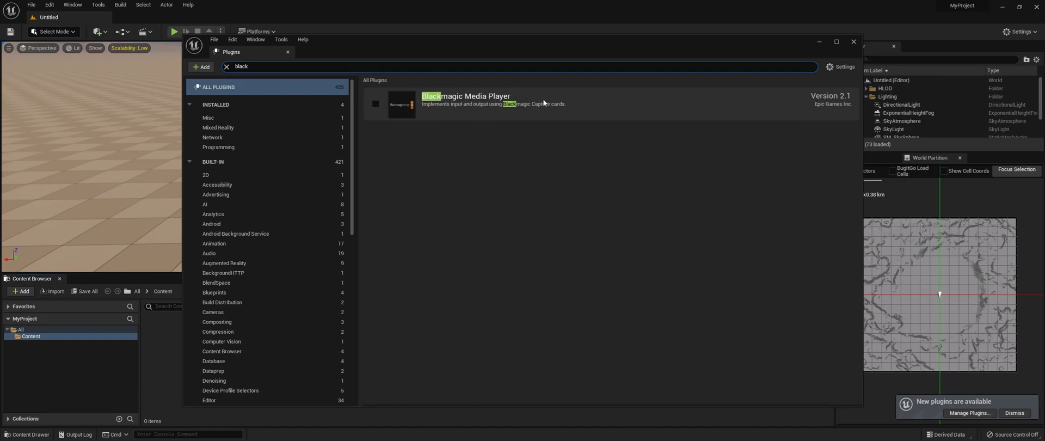
click(375, 104)
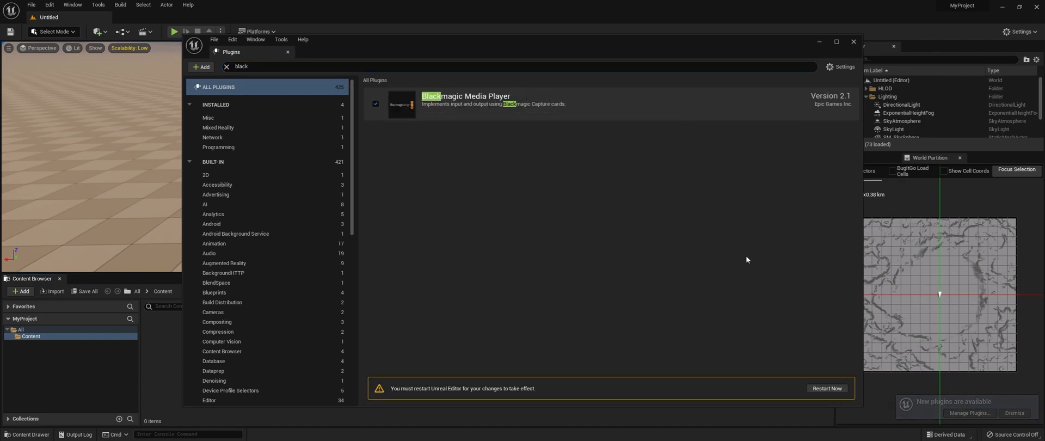
click(826, 388)
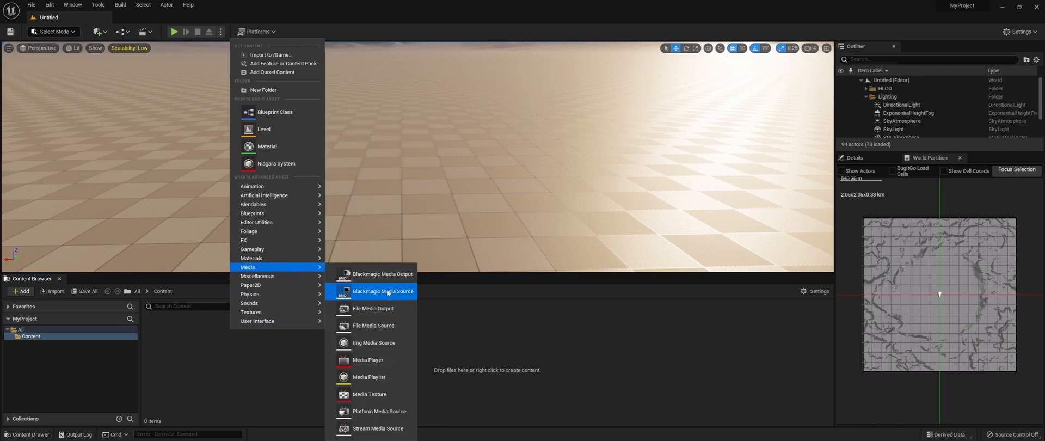
mouse_move(384, 292)
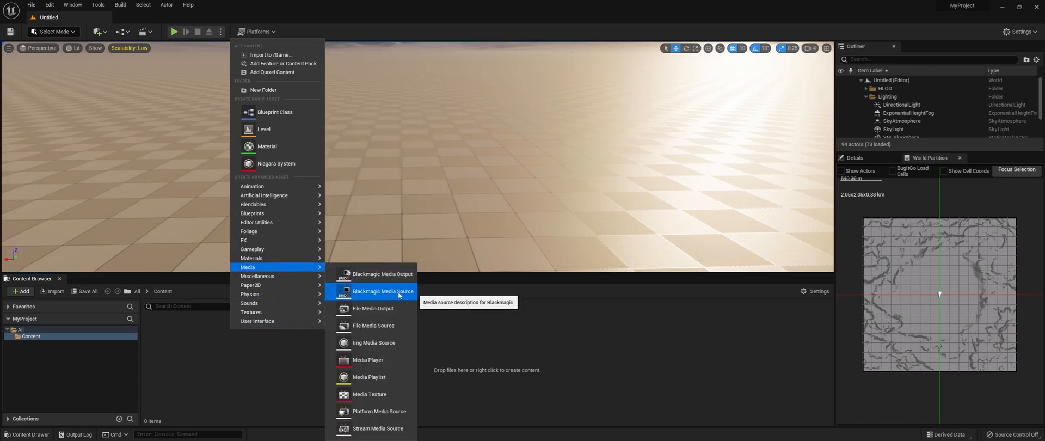
Create a Blackmagic Media Source configured for DeckLink 4K Pro HD 1080 input and apply it
click(382, 291)
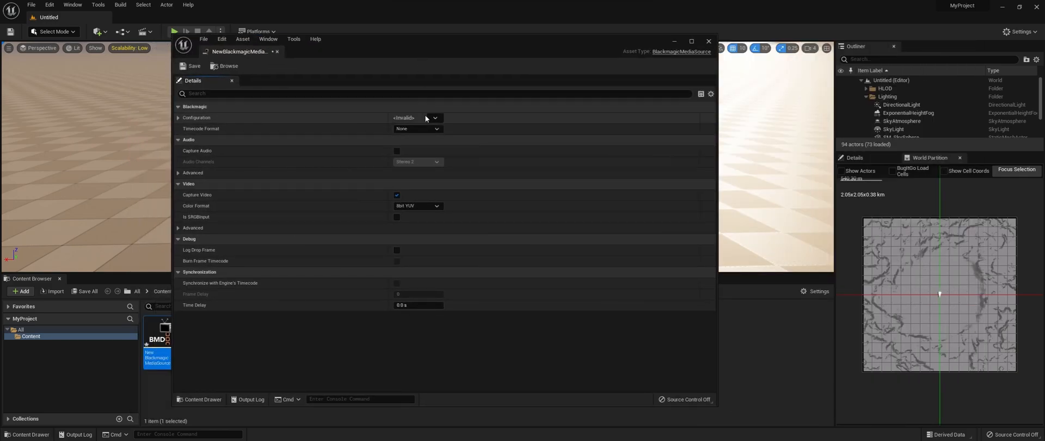
click(435, 118)
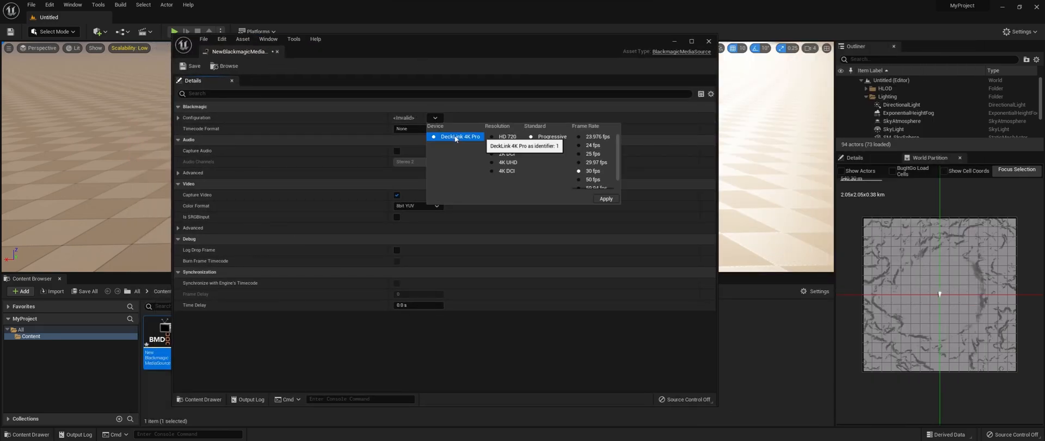
click(508, 145)
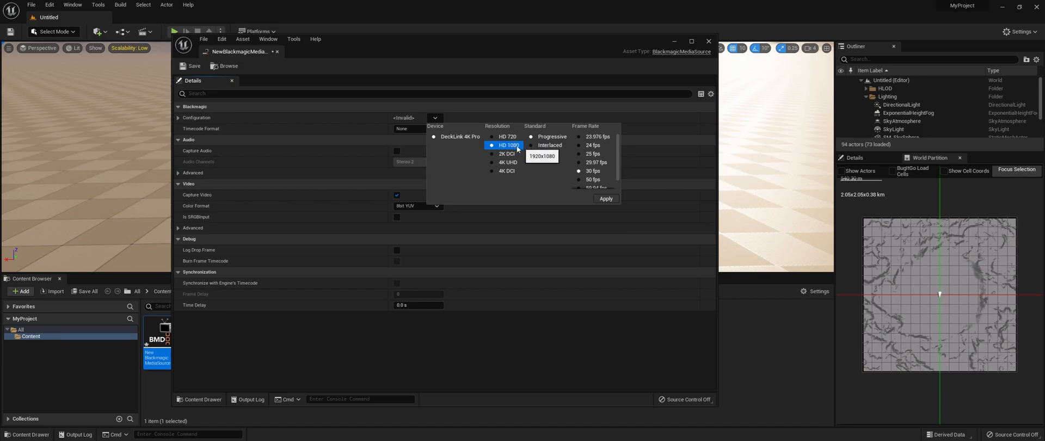
mouse_move(512, 146)
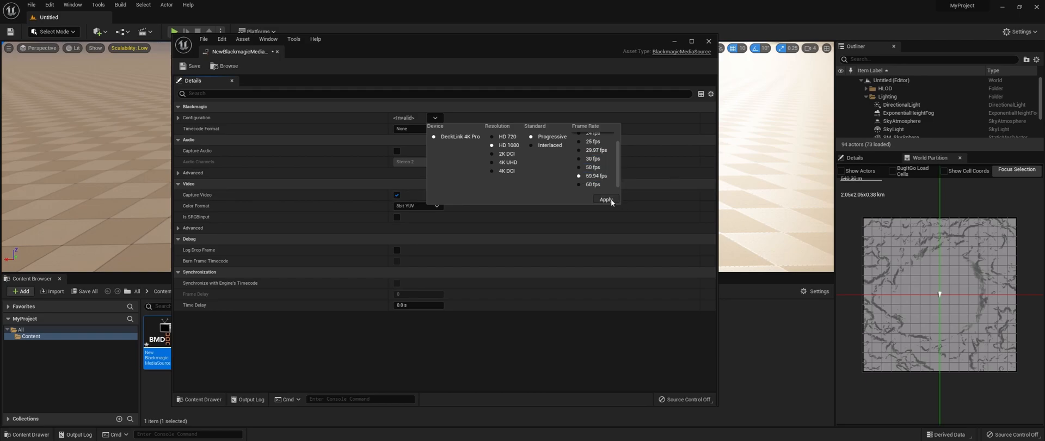
click(605, 199)
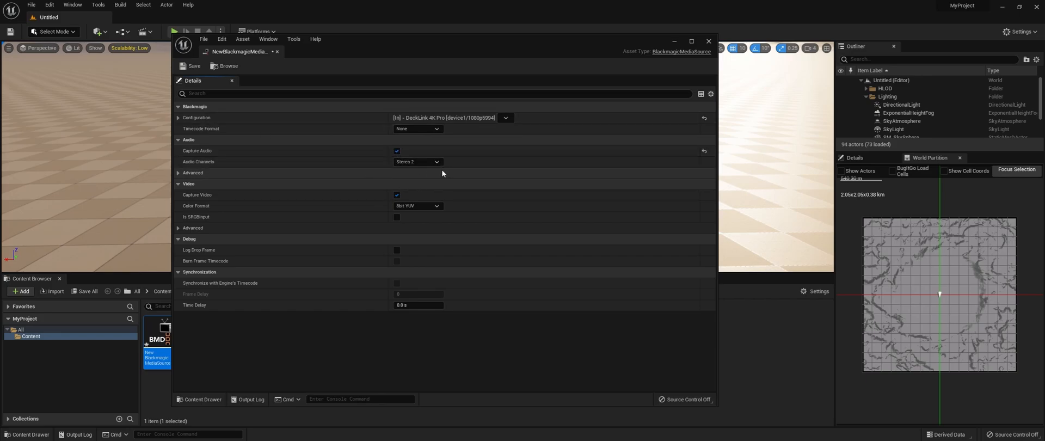
mouse_move(457, 196)
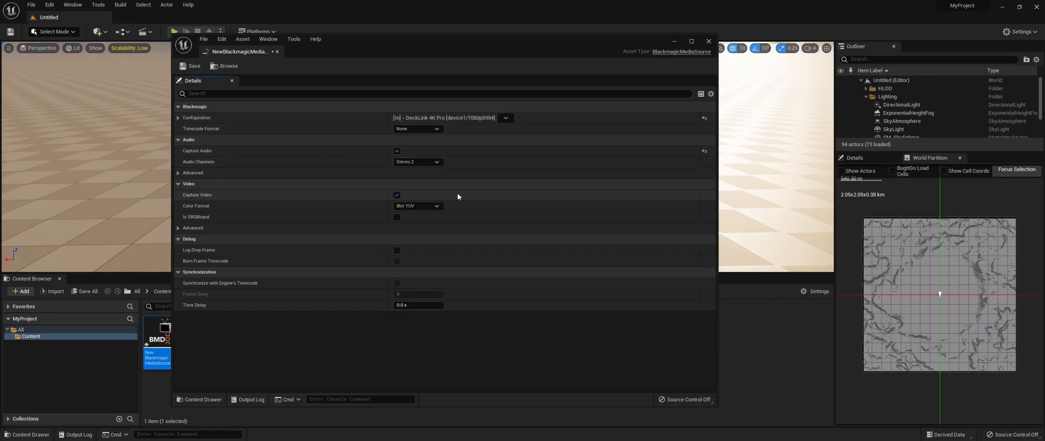
mouse_move(268, 305)
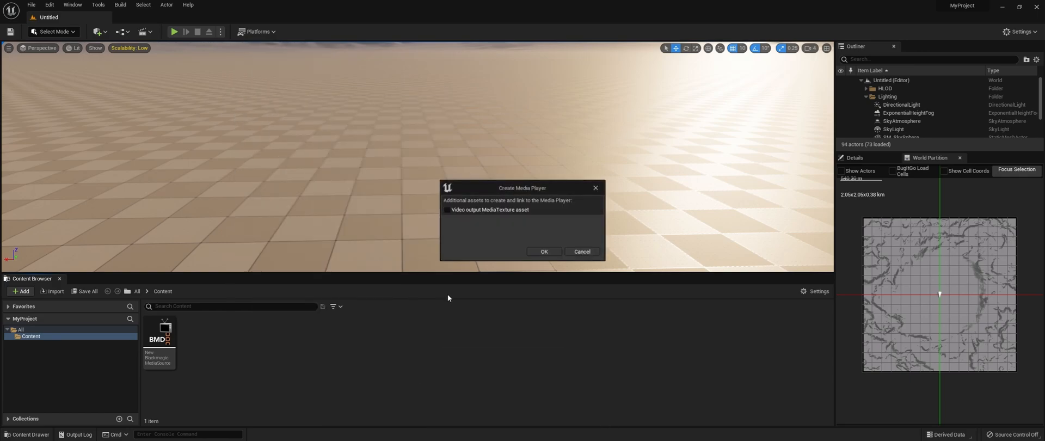
Create a Media Player with a video MediaTexture, play the Blackmagic source, and close the player
click(447, 209)
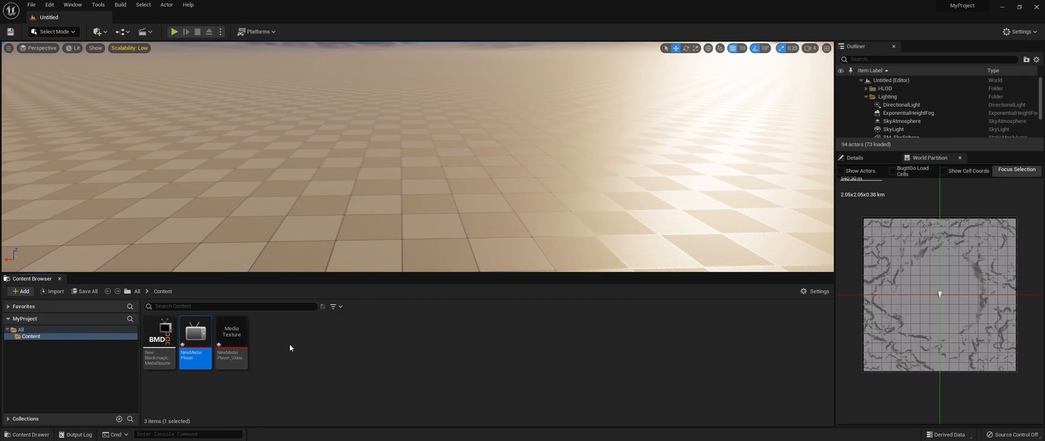
double_click(195, 333)
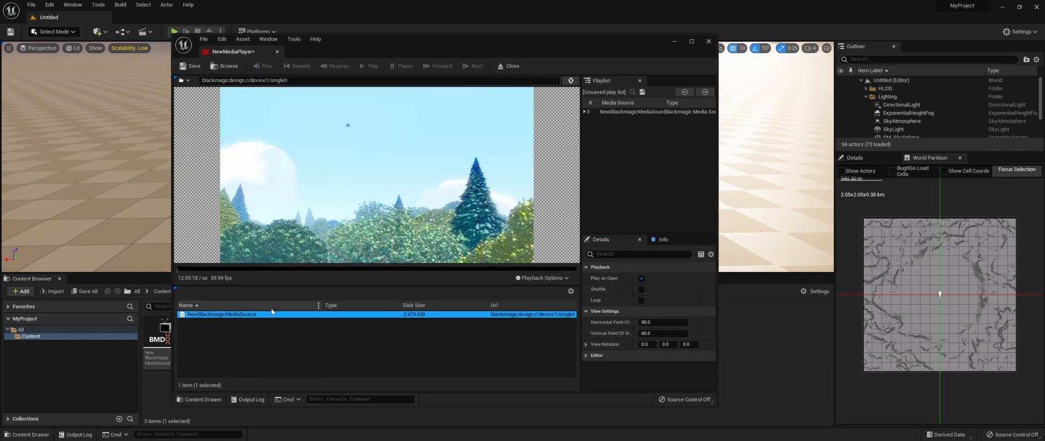
click(371, 65)
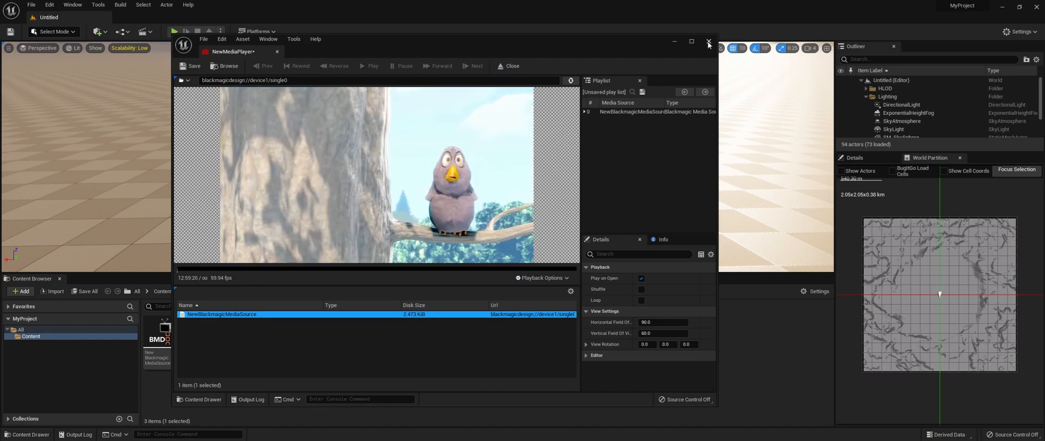
click(709, 42)
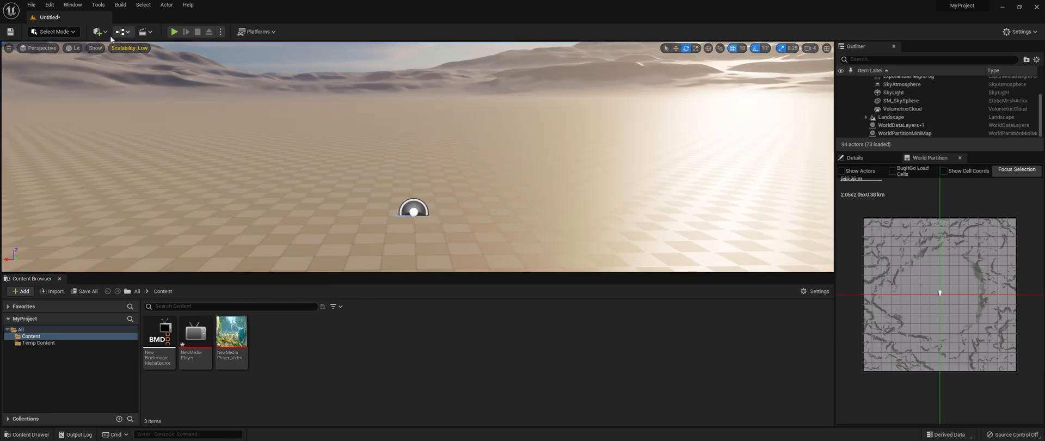
Place a plane, rotate it upright facing the view, and set its 5.275 by 2.967 scale
click(98, 31)
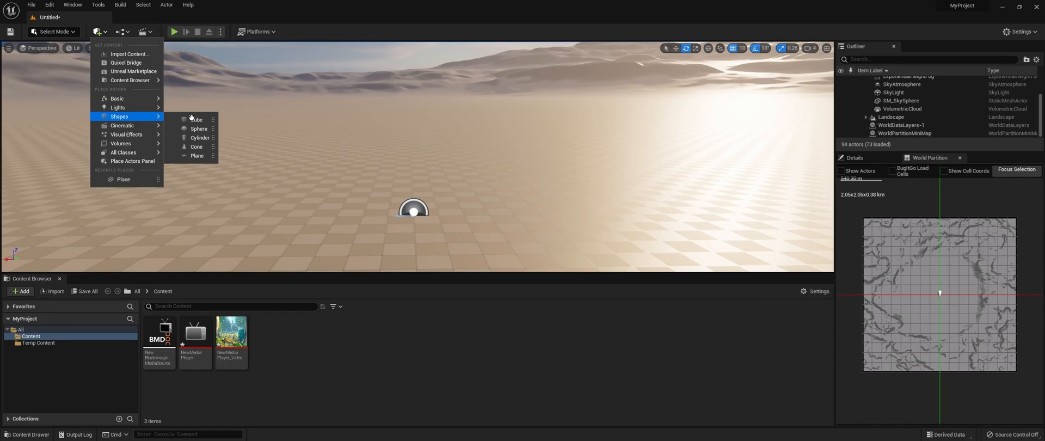
click(197, 156)
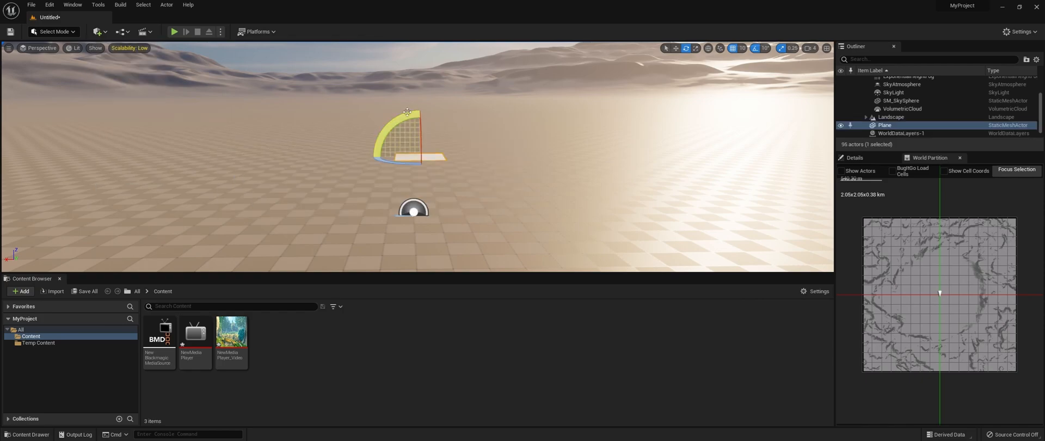
drag(407, 111, 420, 107)
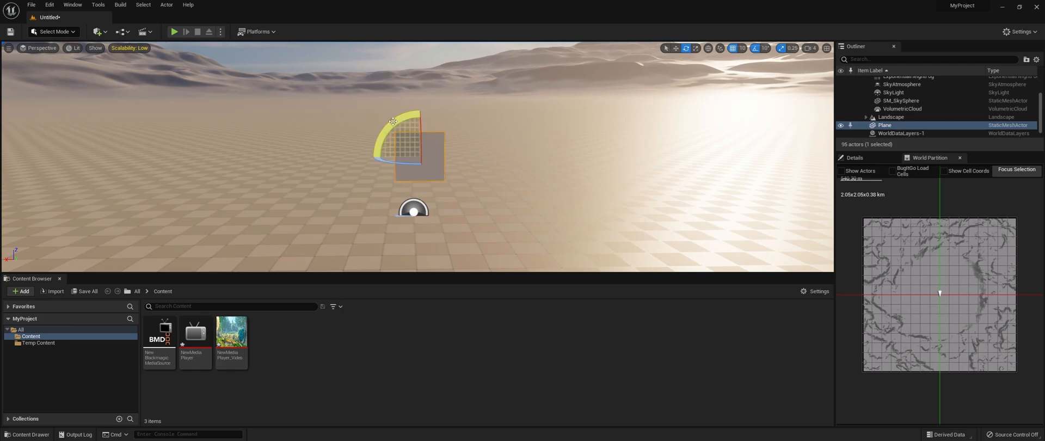
drag(403, 119, 439, 104)
text(19)
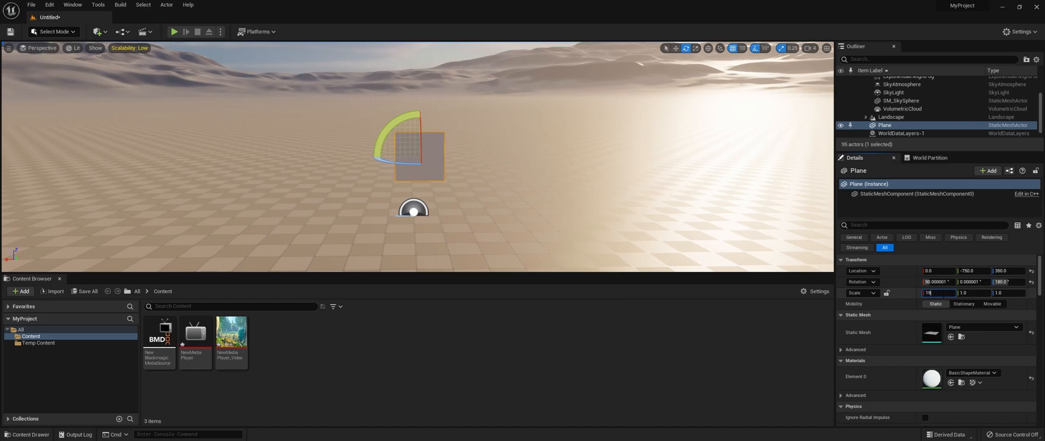
key(Tab)
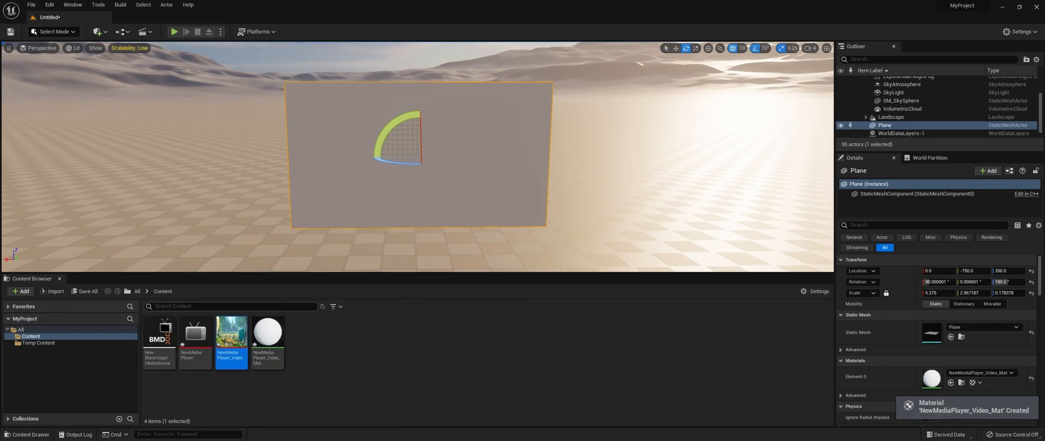
double_click(195, 332)
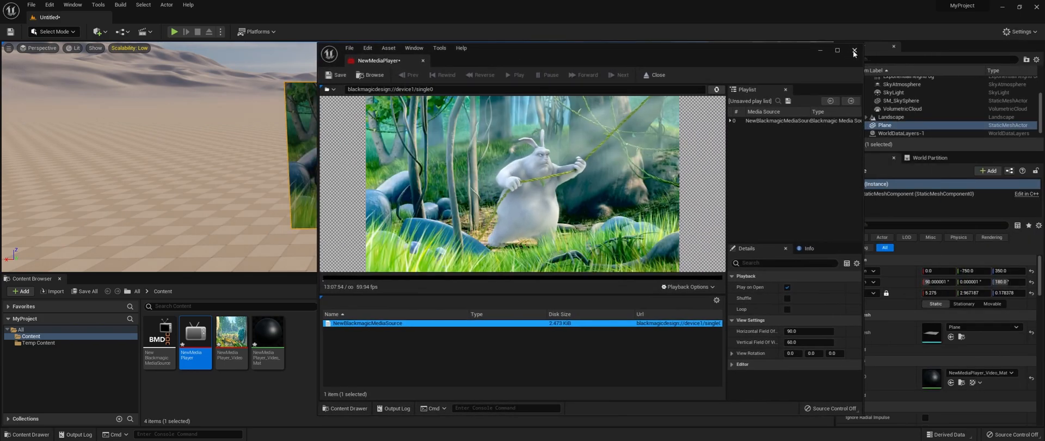
click(854, 52)
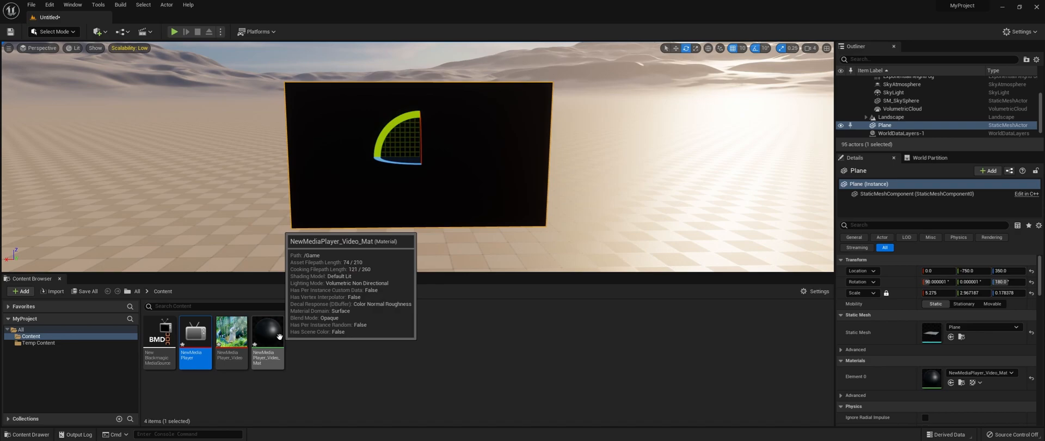
double_click(266, 333)
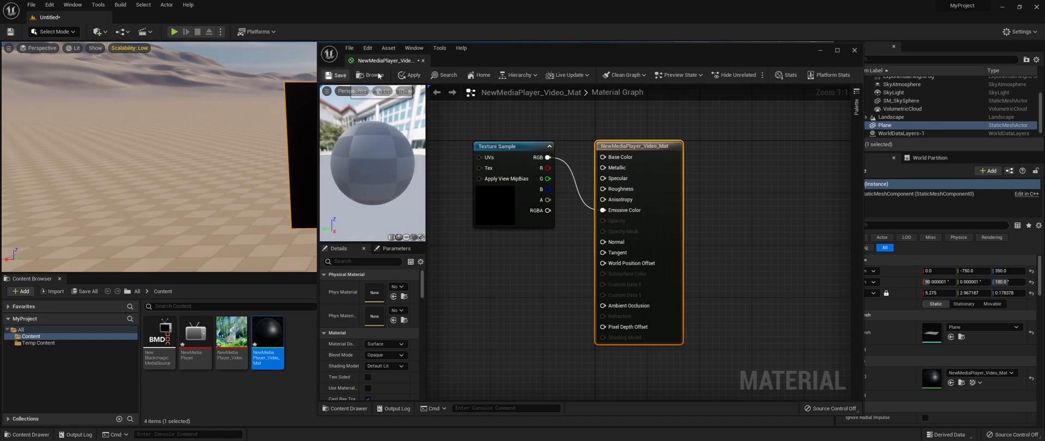
click(337, 74)
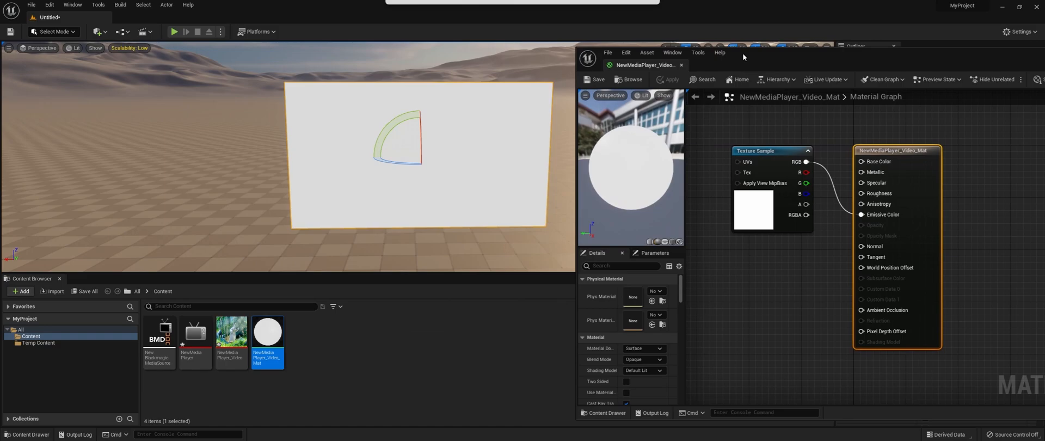
double_click(195, 331)
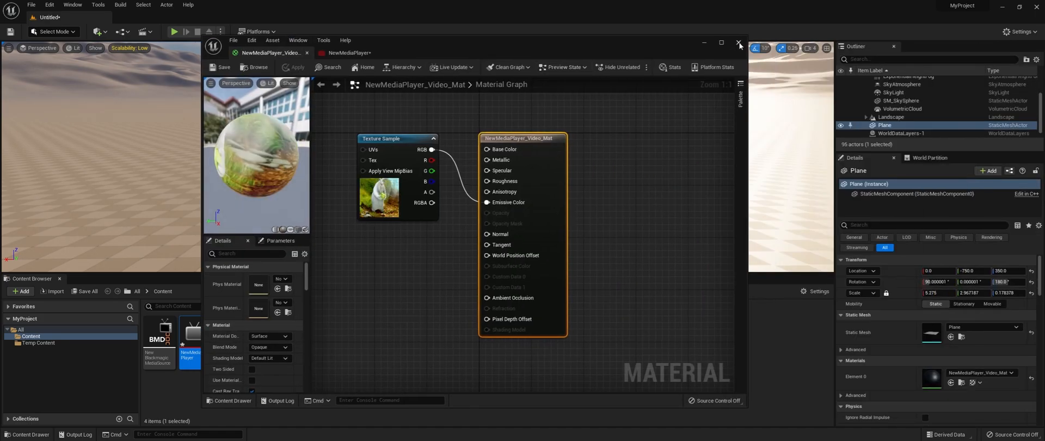
click(738, 41)
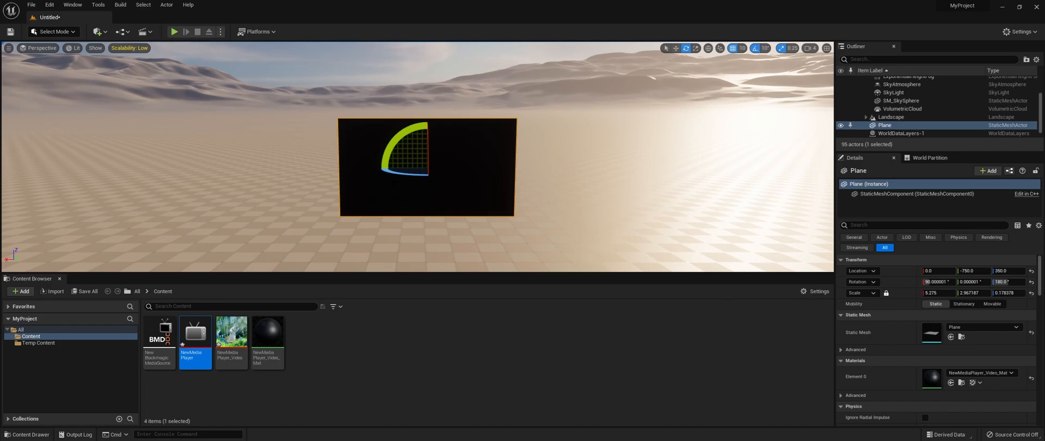
mouse_move(175, 31)
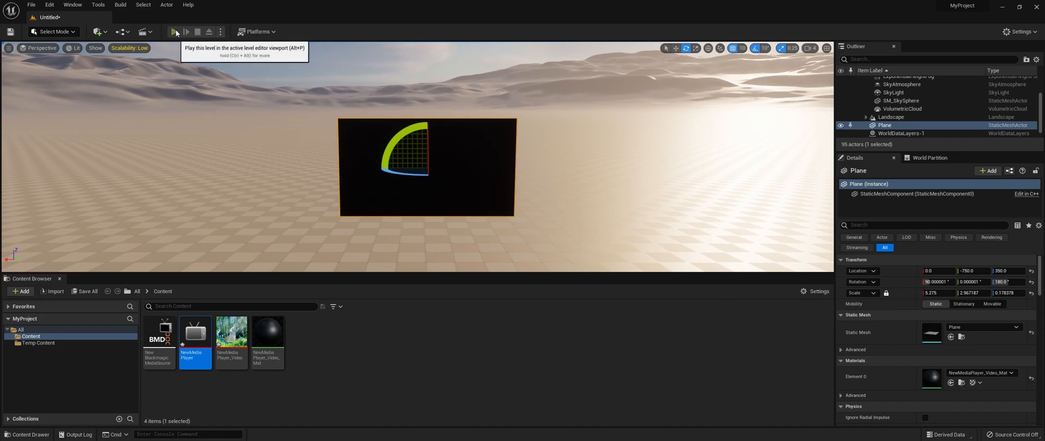
Test-play the level, then stop the session
click(175, 32)
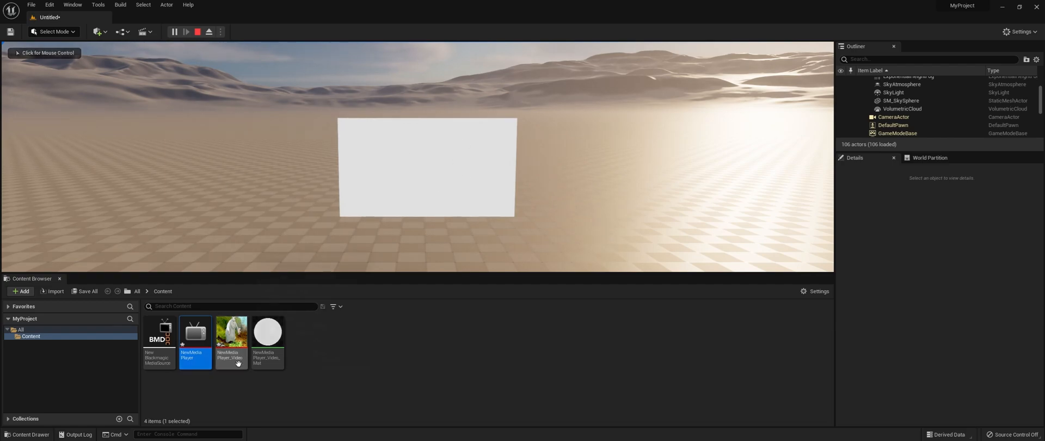
mouse_move(198, 32)
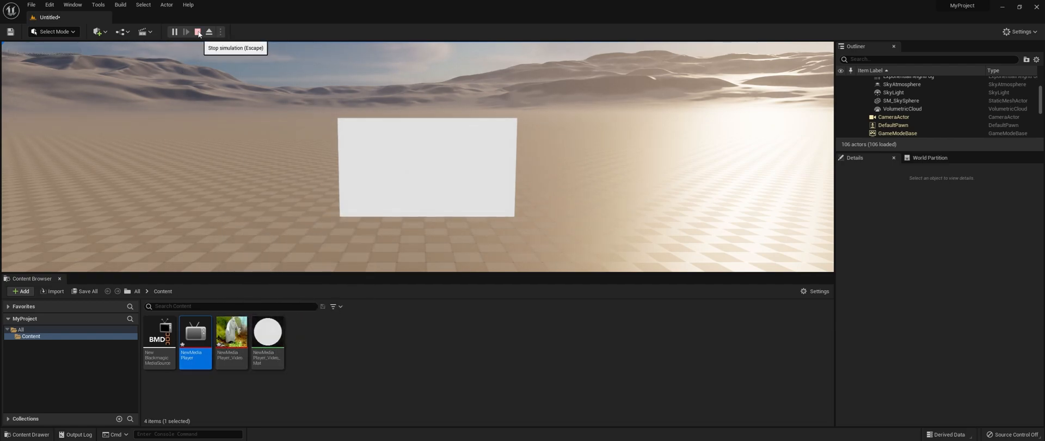
click(198, 32)
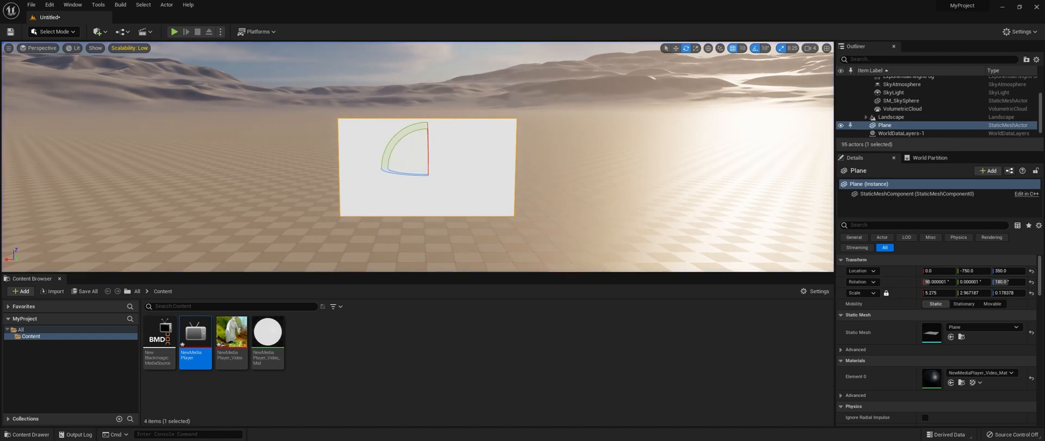
mouse_move(320, 343)
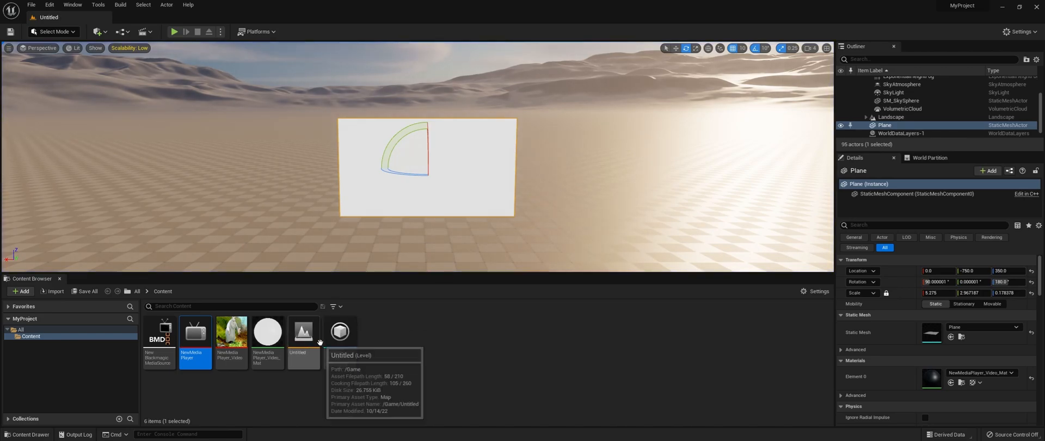
mouse_move(368, 340)
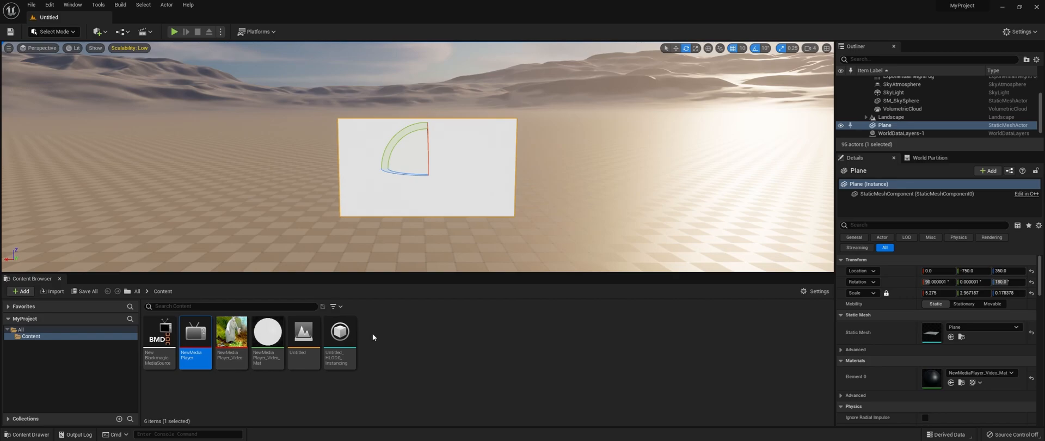
mouse_move(383, 340)
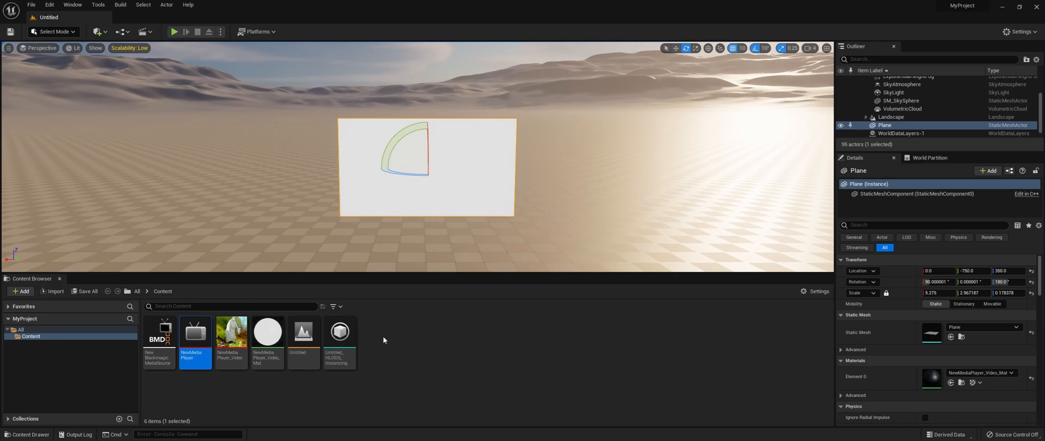
mouse_move(231, 333)
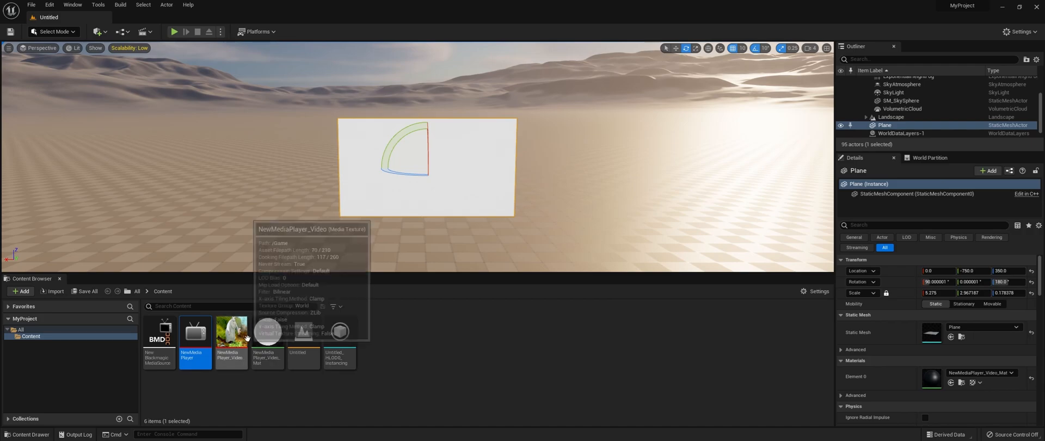
mouse_move(430, 233)
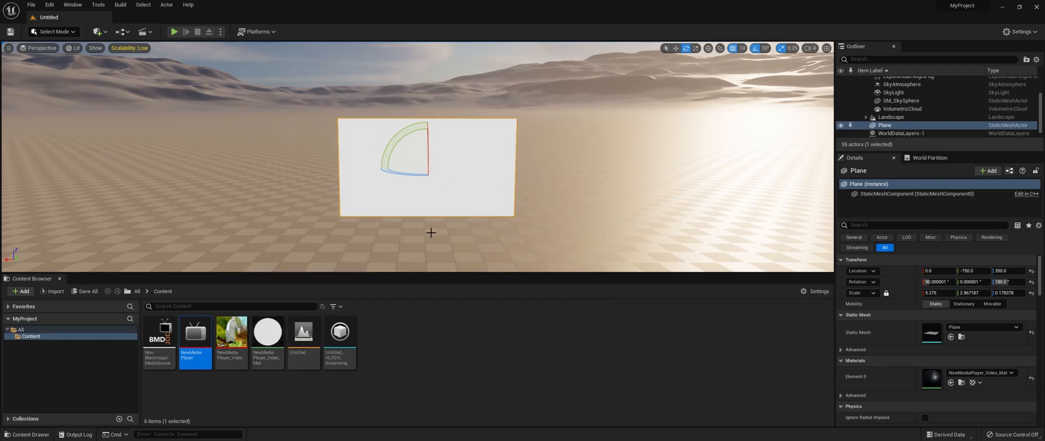
mouse_move(414, 209)
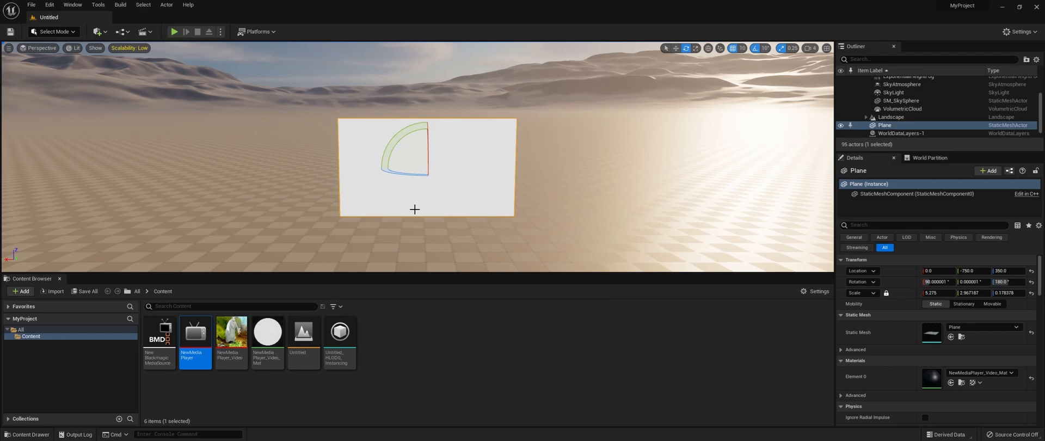
mouse_move(397, 324)
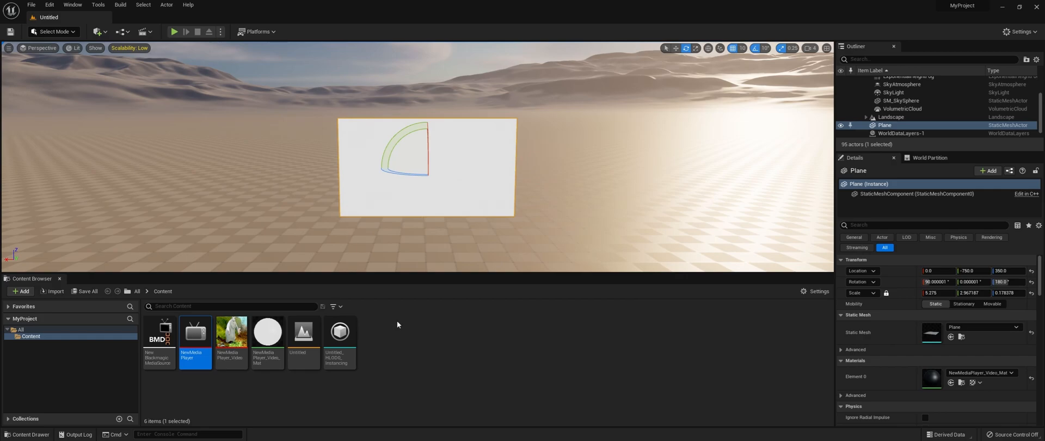
mouse_move(390, 328)
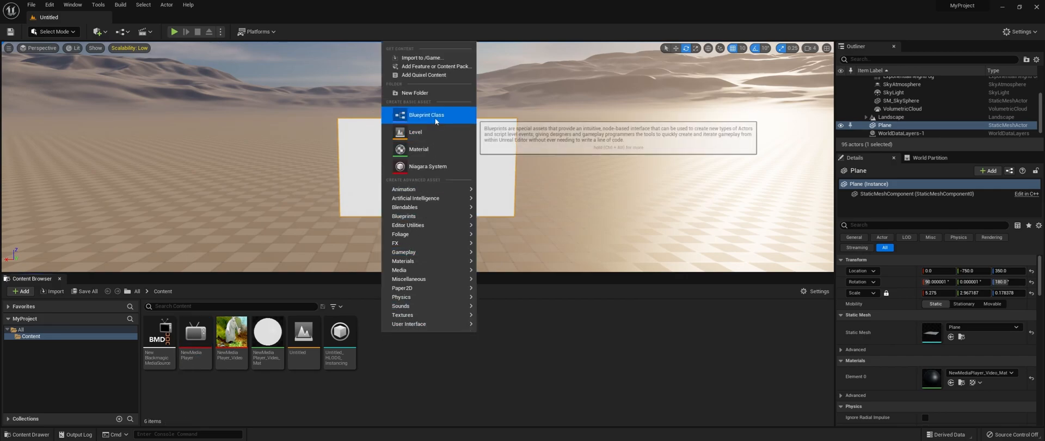
Create the Play_Mediaplayer Actor blueprint and open it in the Blueprint Editor
click(426, 114)
text(Play_Mediaplayer)
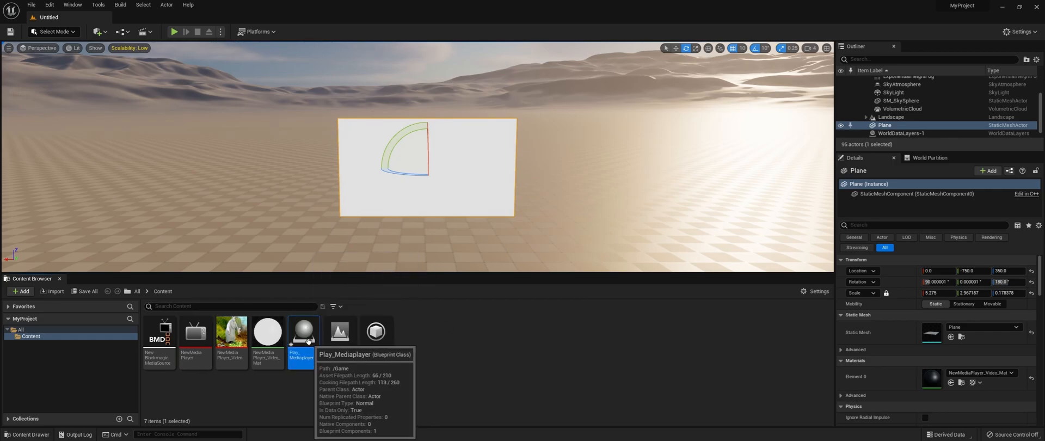
double_click(301, 332)
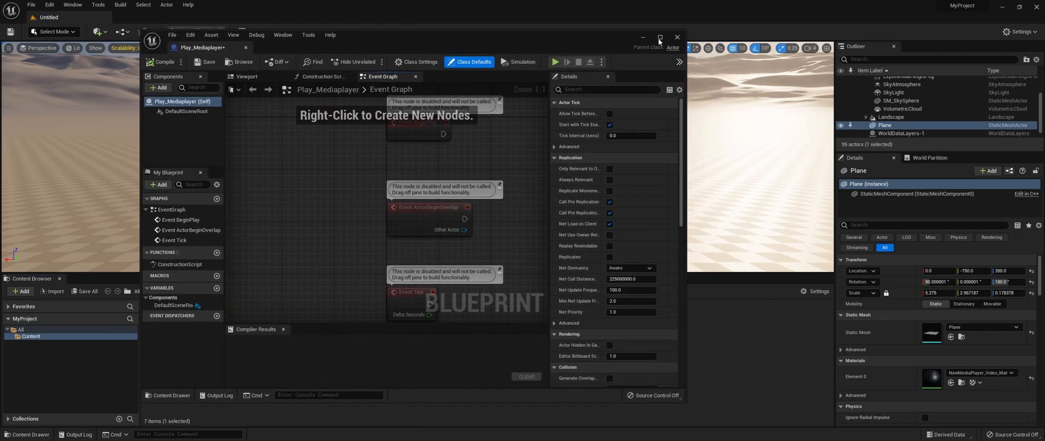
Add a MediaPlayer variable, compile, default it to NewMediaPlayer, and place it in the graph
click(659, 38)
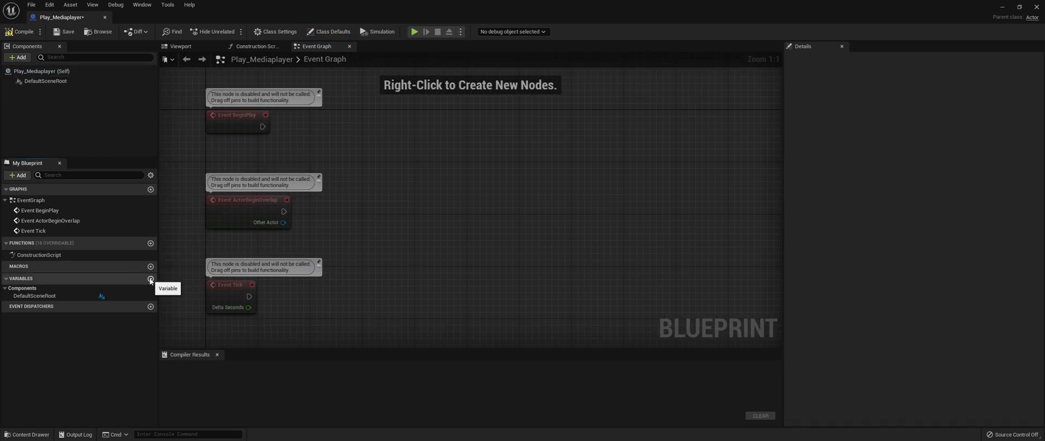
click(151, 278)
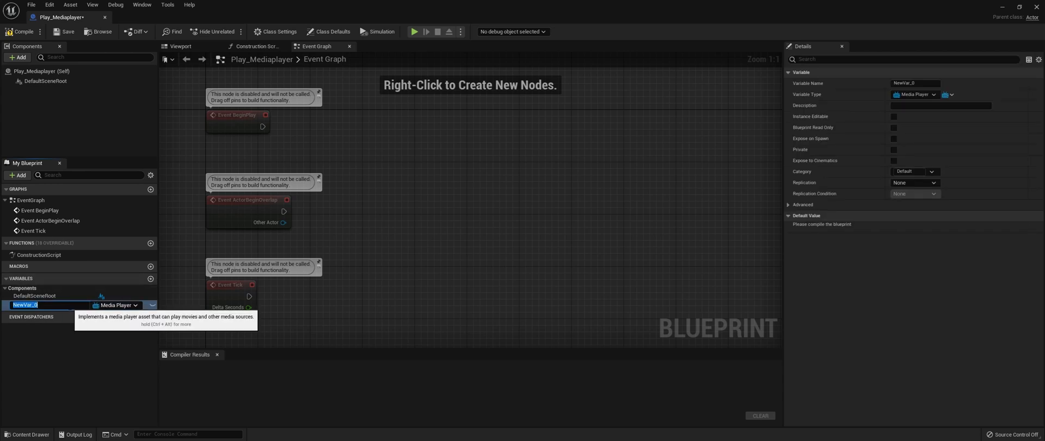
text(MediaPlayer)
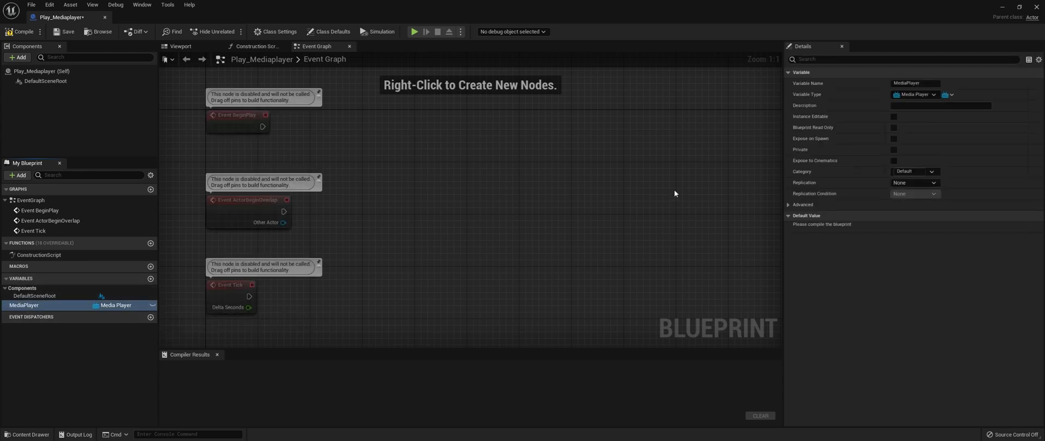
click(914, 95)
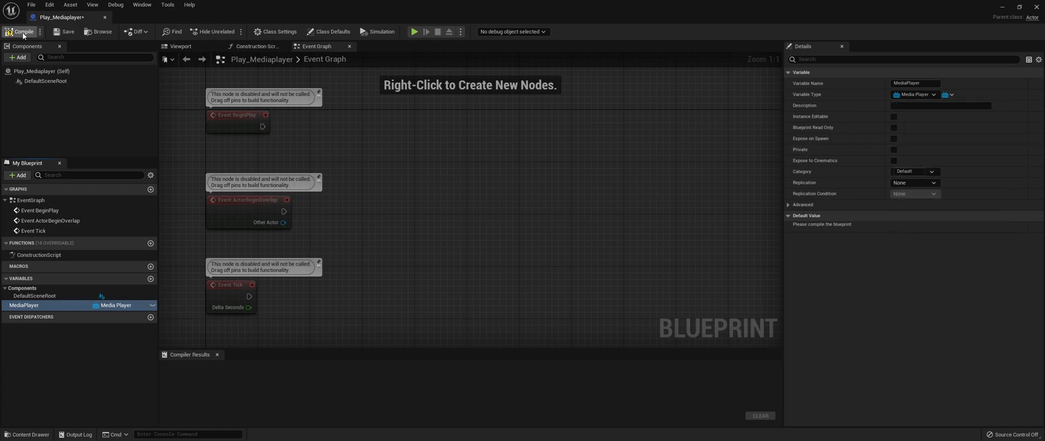
click(951, 227)
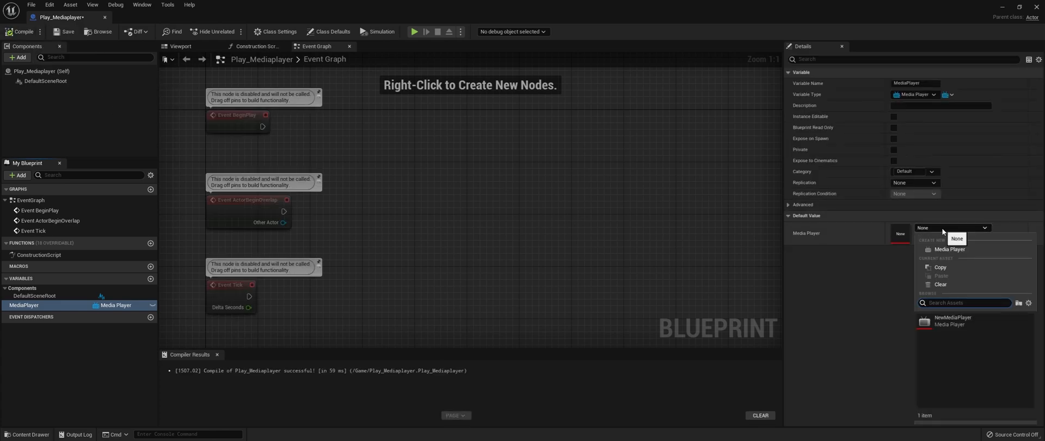
click(953, 319)
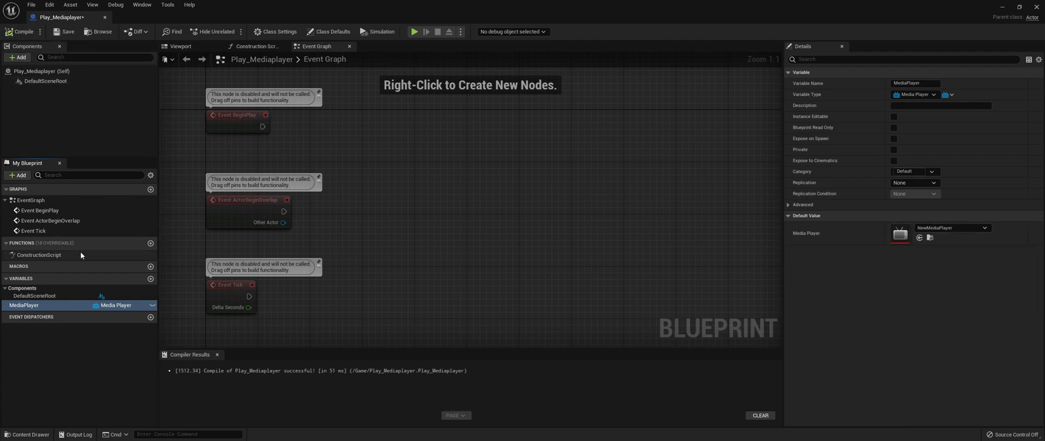
drag(23, 304, 416, 166)
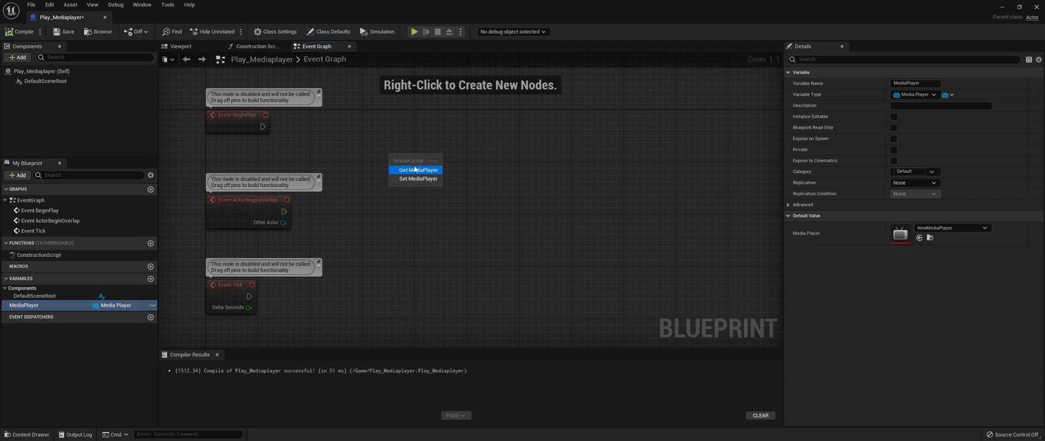
Add an Open Source node on MediaPlayer using NewBlackmagicMediaSource as the media source
click(418, 169)
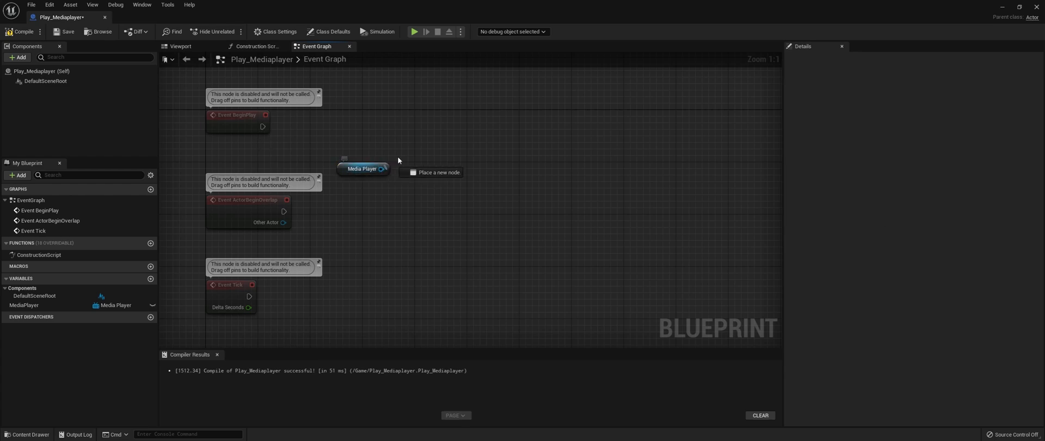
text(open sour)
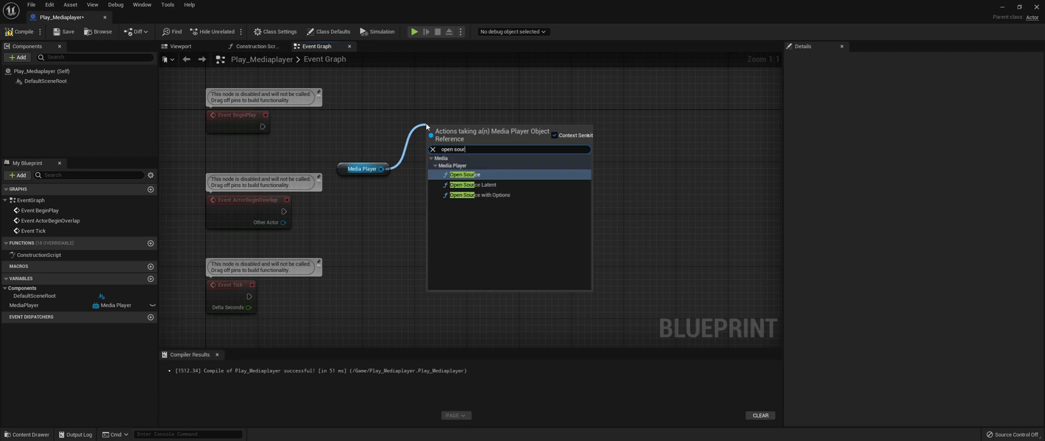
mouse_move(465, 175)
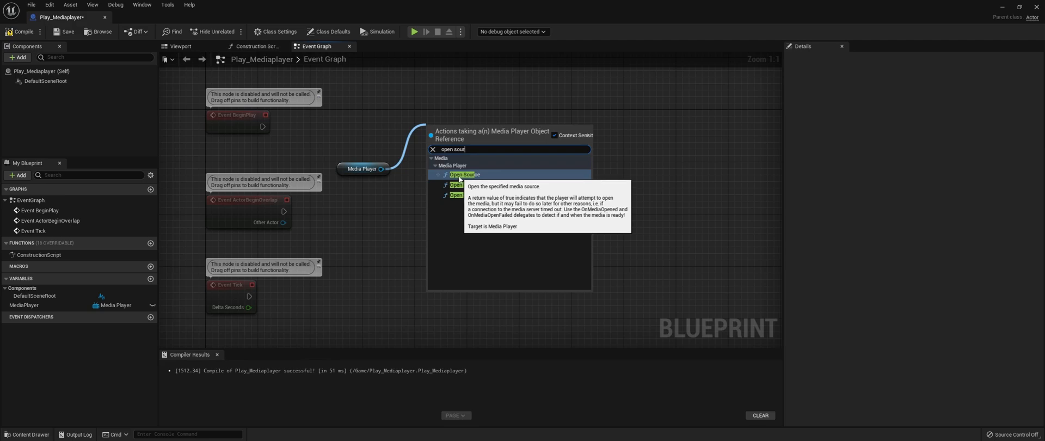
click(464, 174)
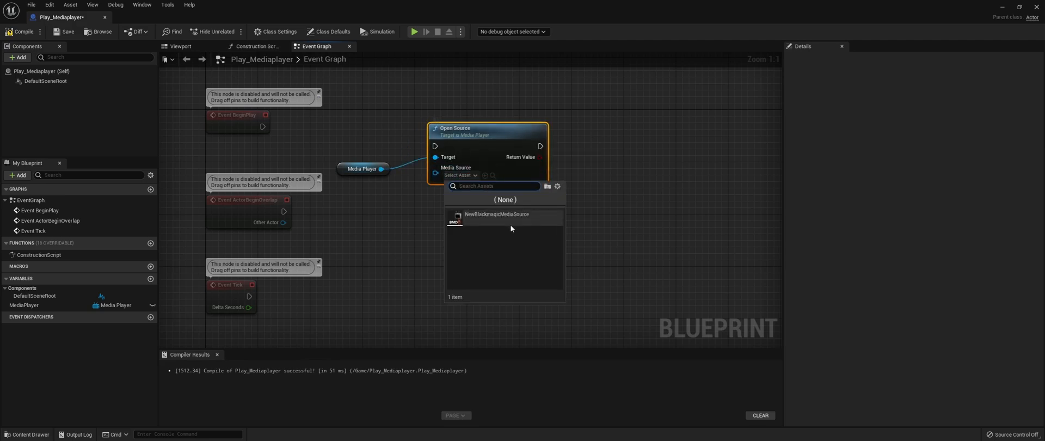
mouse_move(496, 214)
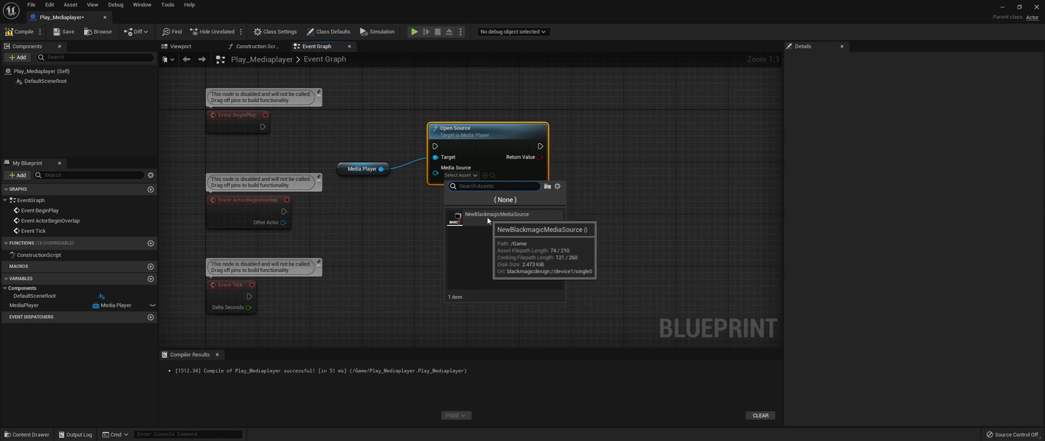
click(496, 214)
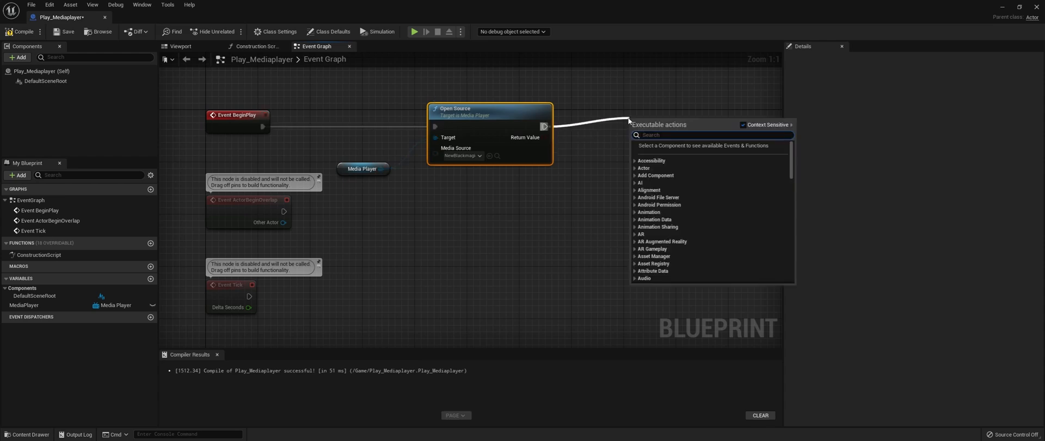
Add a Play node on the Media Player after the Open Source node
text(play)
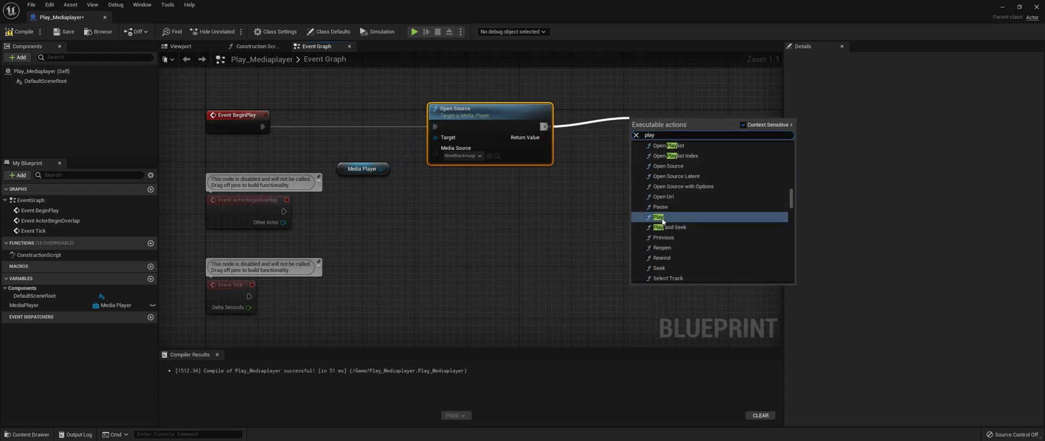
click(659, 216)
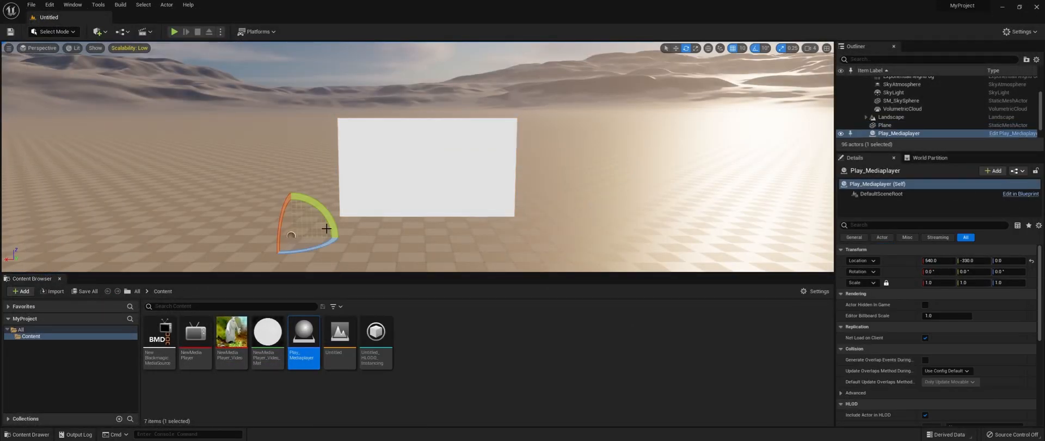
Play-test the level to watch video on the plane, then stop the run
click(173, 31)
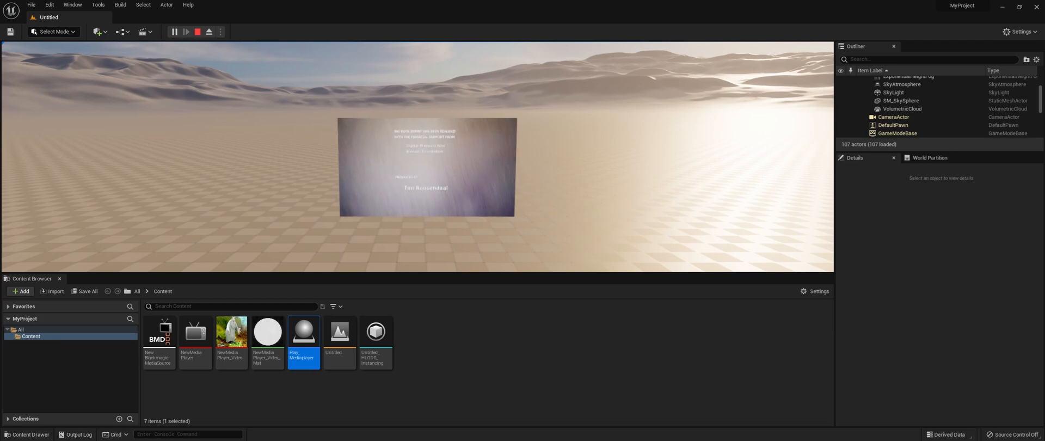
mouse_move(197, 32)
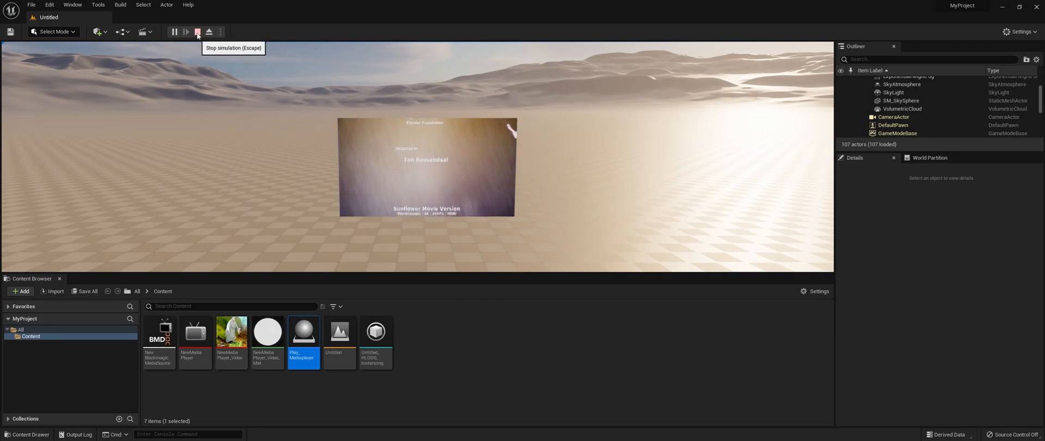
click(197, 32)
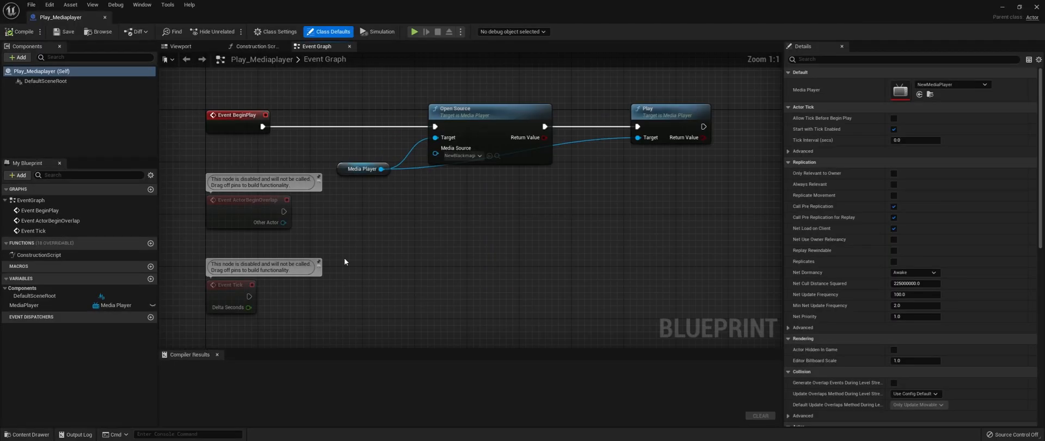
Add a Media Sound component to Play_Mediaplayer and select it in the Viewport tab
click(17, 57)
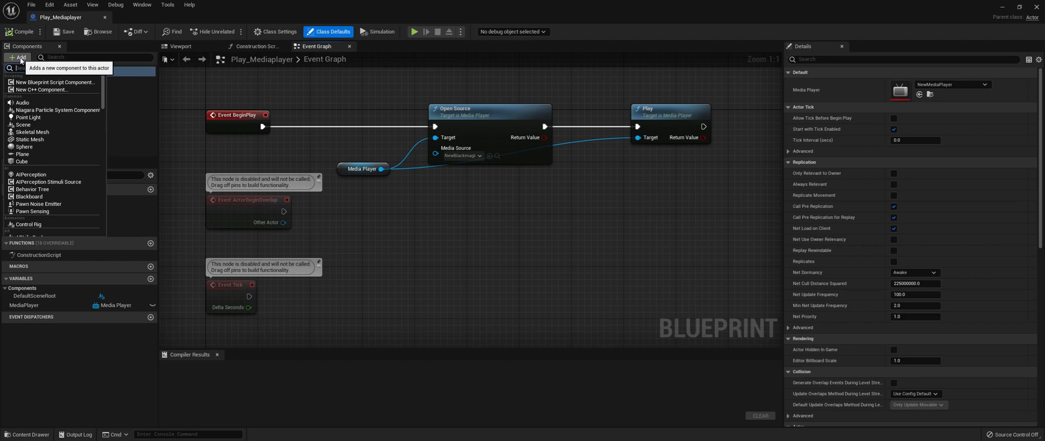
text(sound)
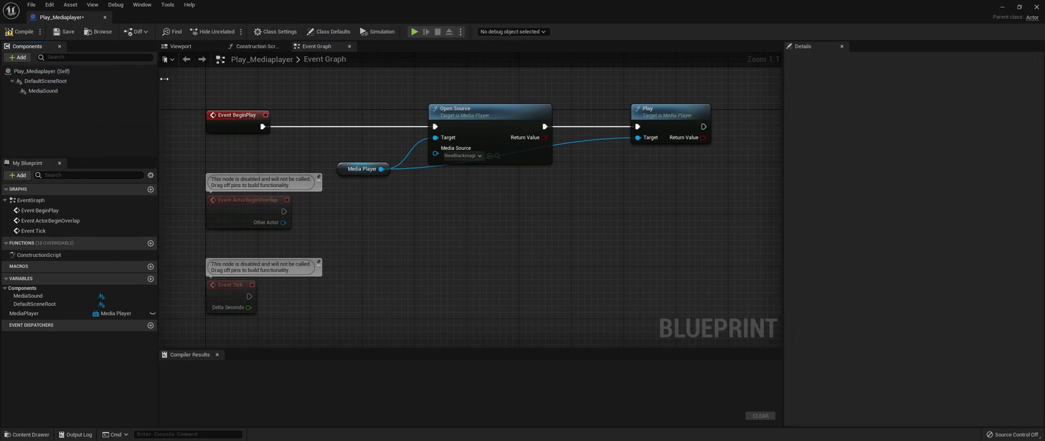
click(180, 45)
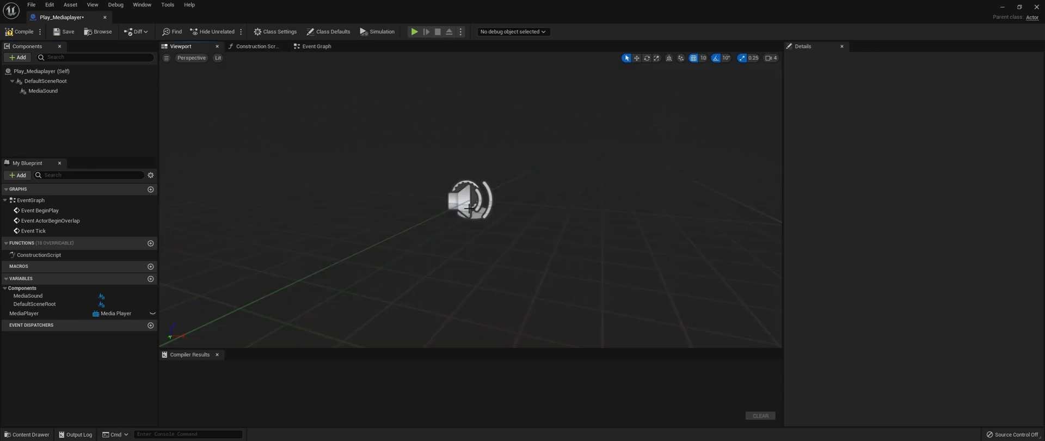
click(43, 90)
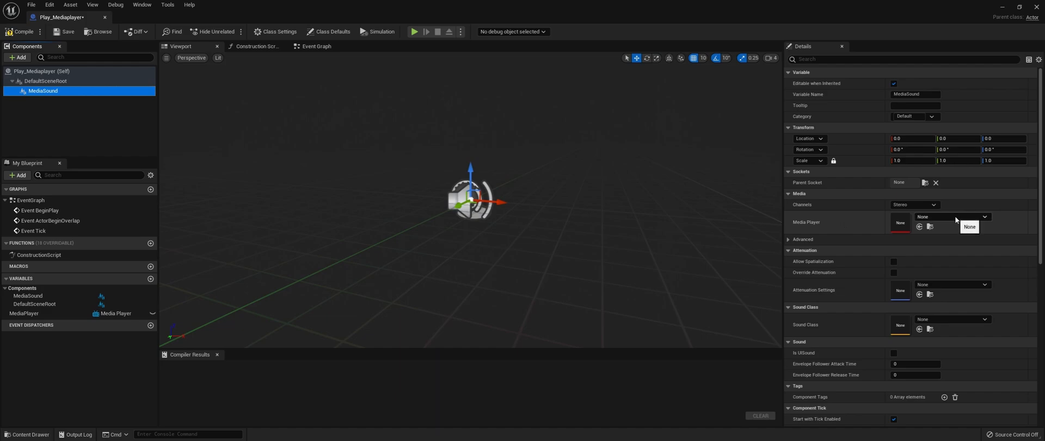
Set MediaSound's Media Player to NewMediaPlayer
click(985, 217)
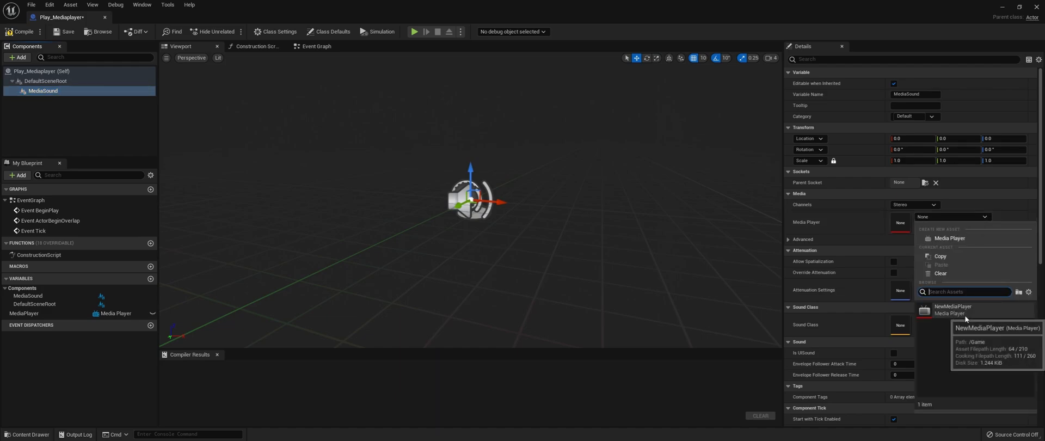
click(952, 309)
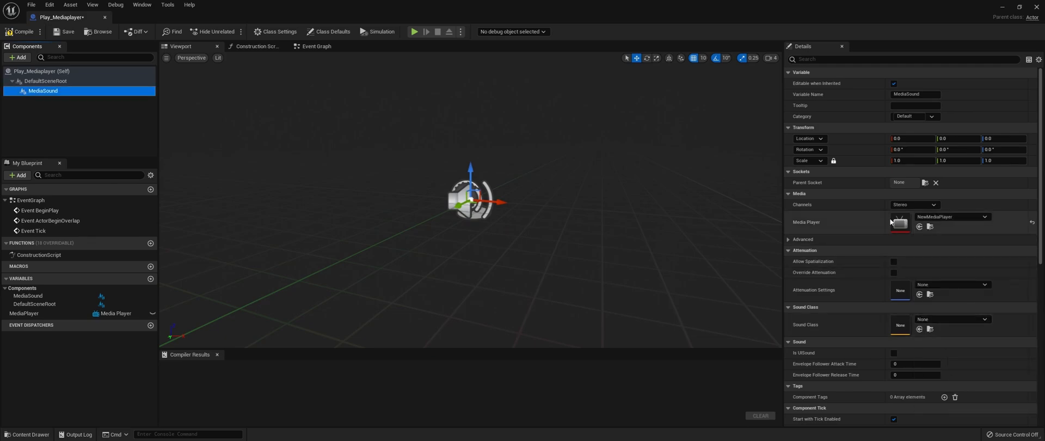
scroll(down, 3)
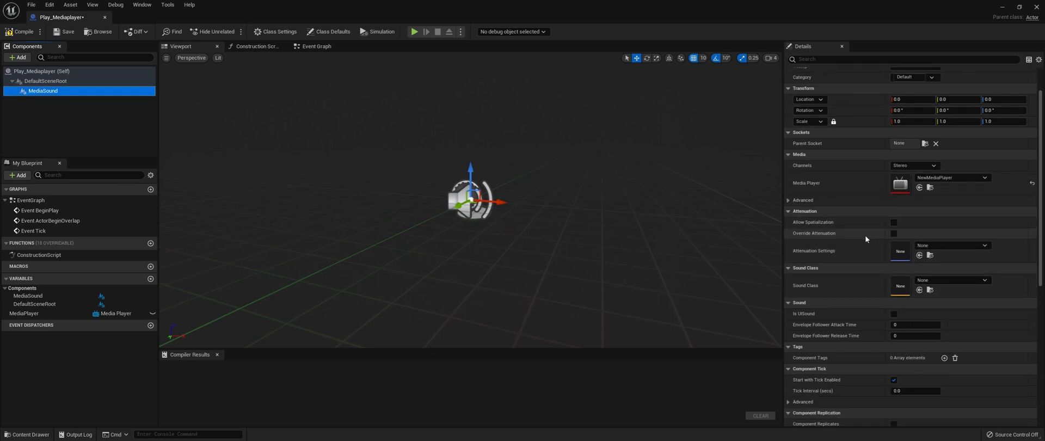
mouse_move(862, 240)
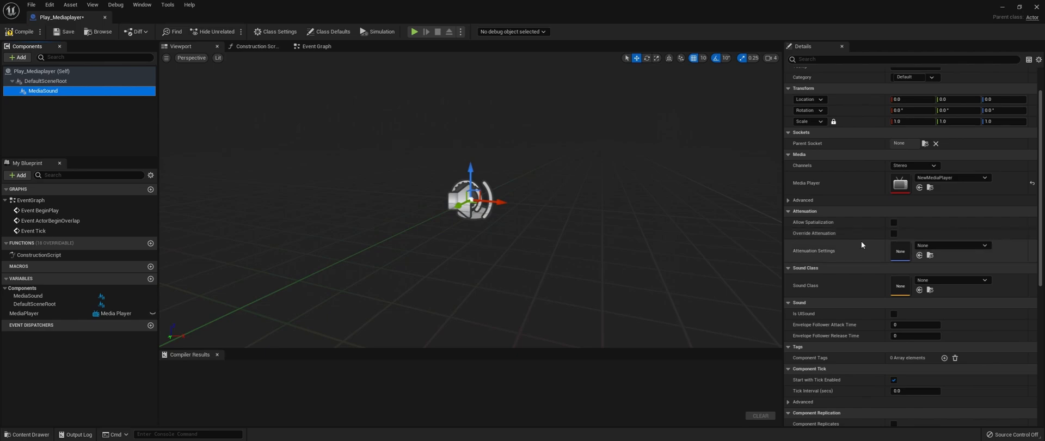
mouse_move(949, 178)
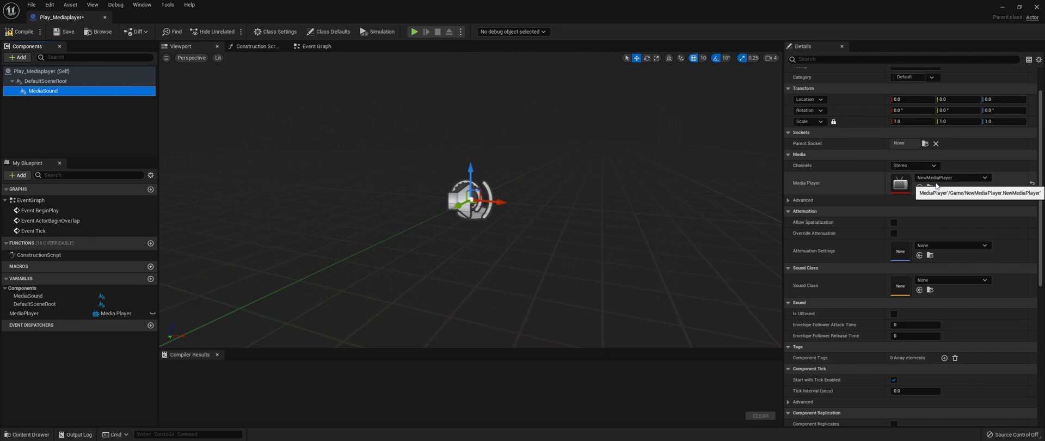
mouse_move(875, 375)
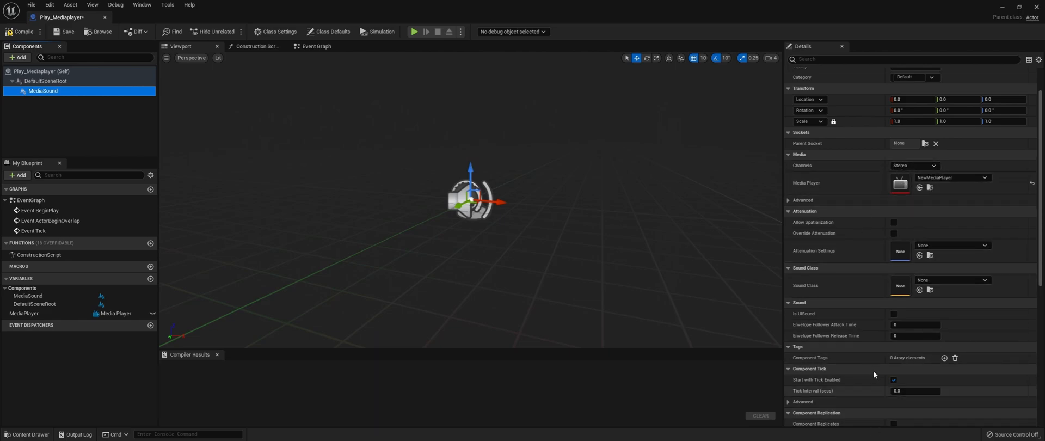
scroll(up, 3)
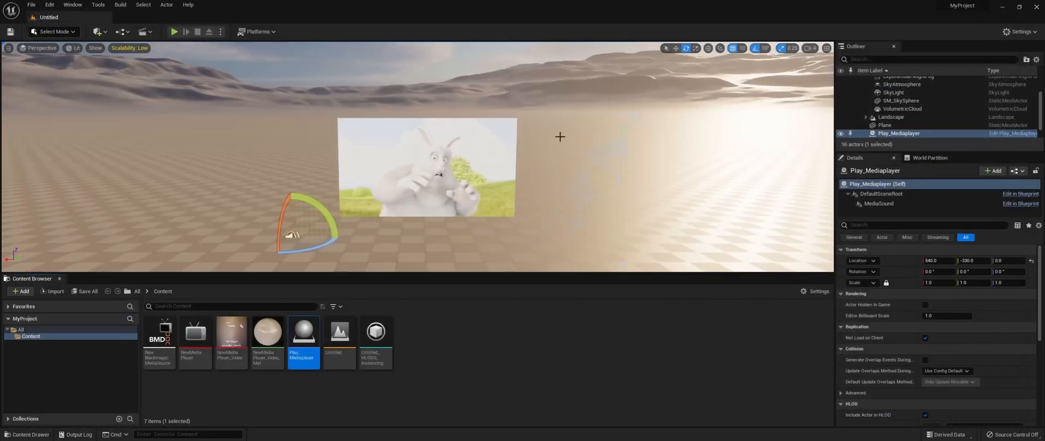
mouse_move(175, 32)
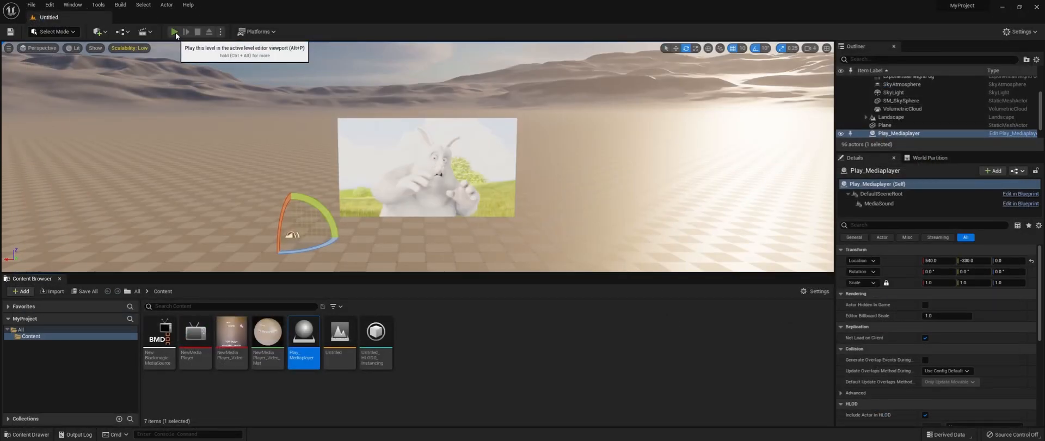
Play the level in the viewport to test the plane's video and sound
click(175, 32)
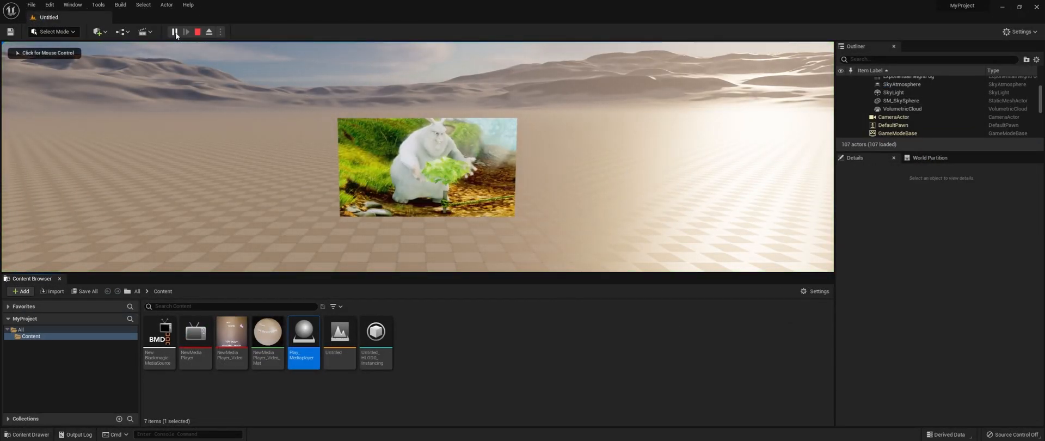